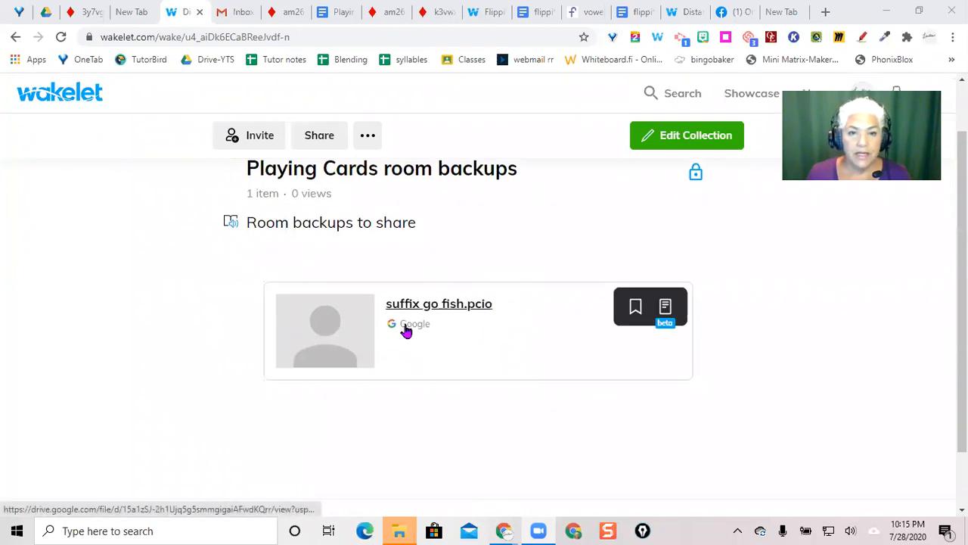
mouse_move(423, 313)
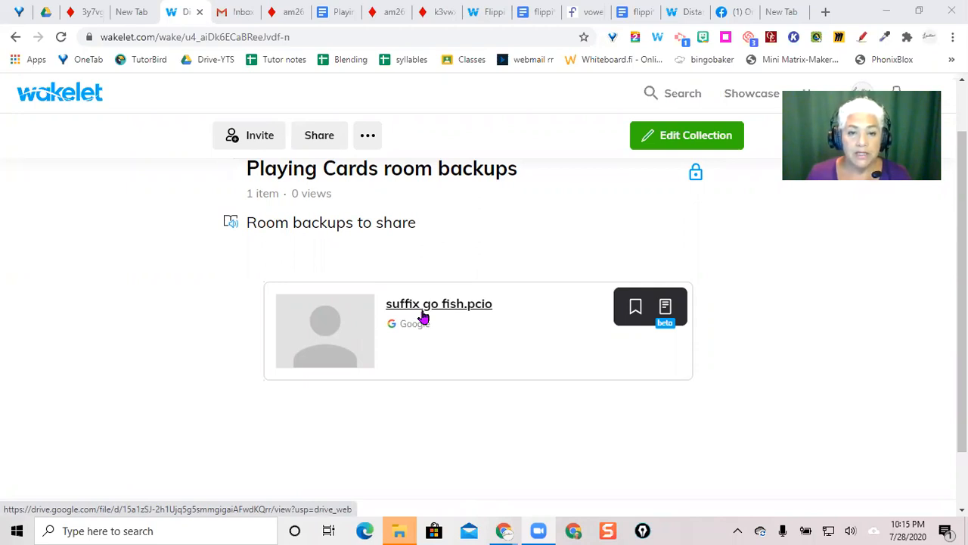
- Open the suffix go fish.pcio backup link from the Wakelet collection in Google Drive
left_click(439, 302)
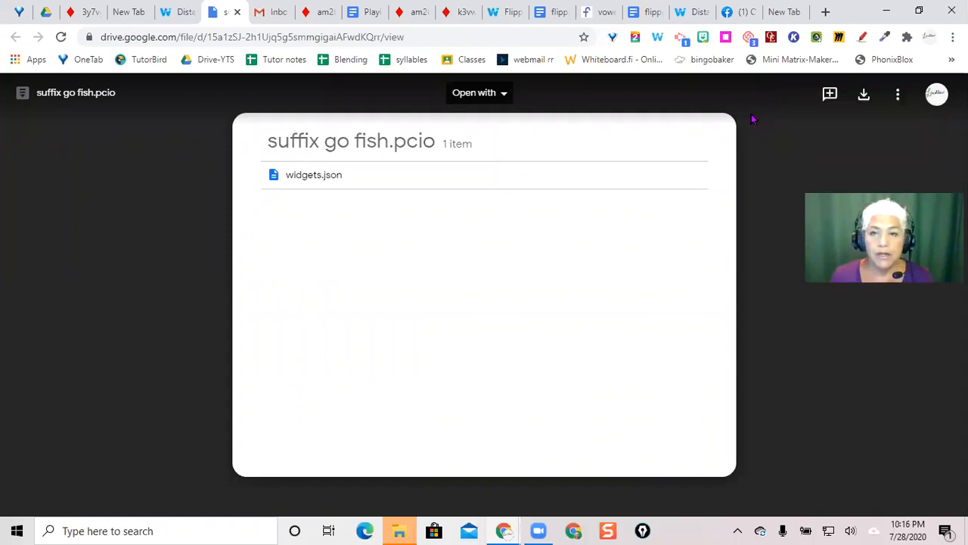
mouse_move(862, 93)
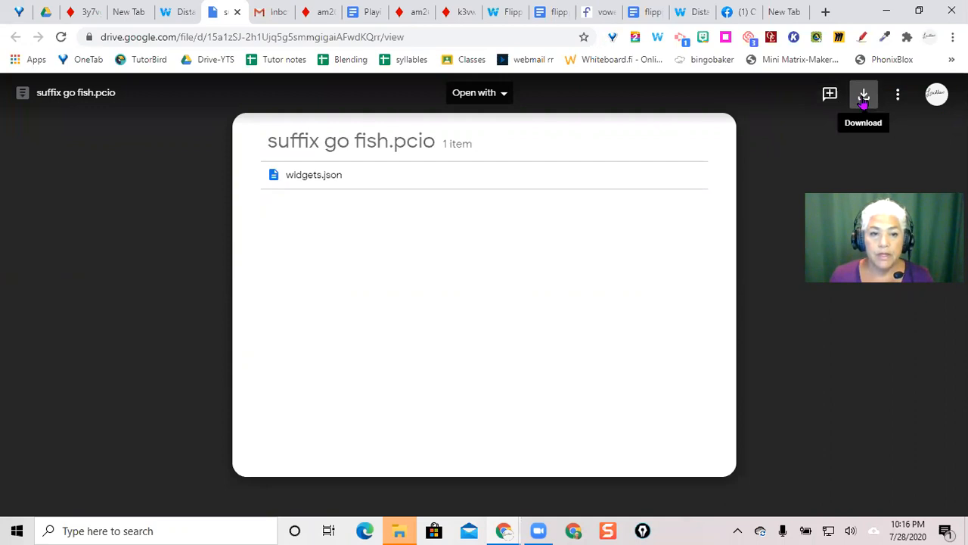
- Download suffix go fish.pcio from the Google Drive preview to the computer
left_click(862, 94)
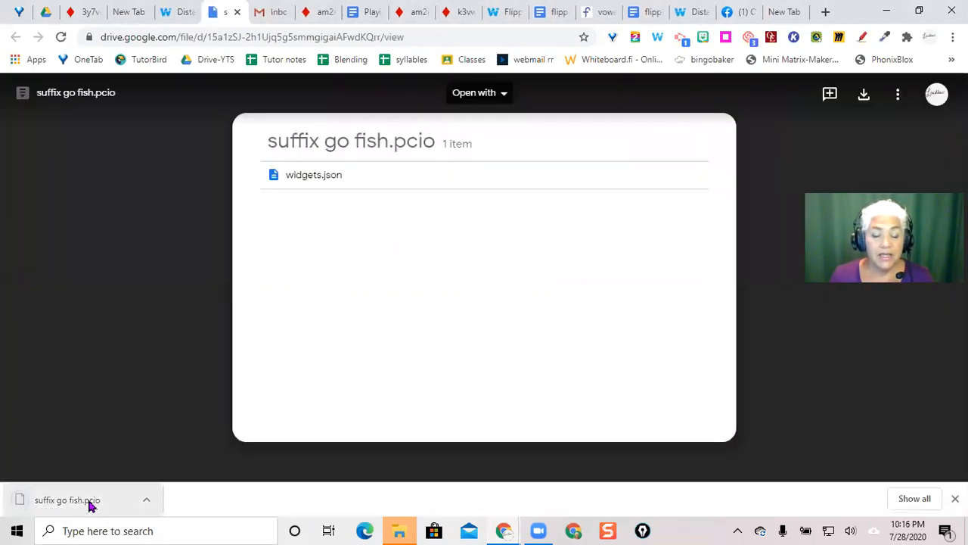
mouse_move(67, 500)
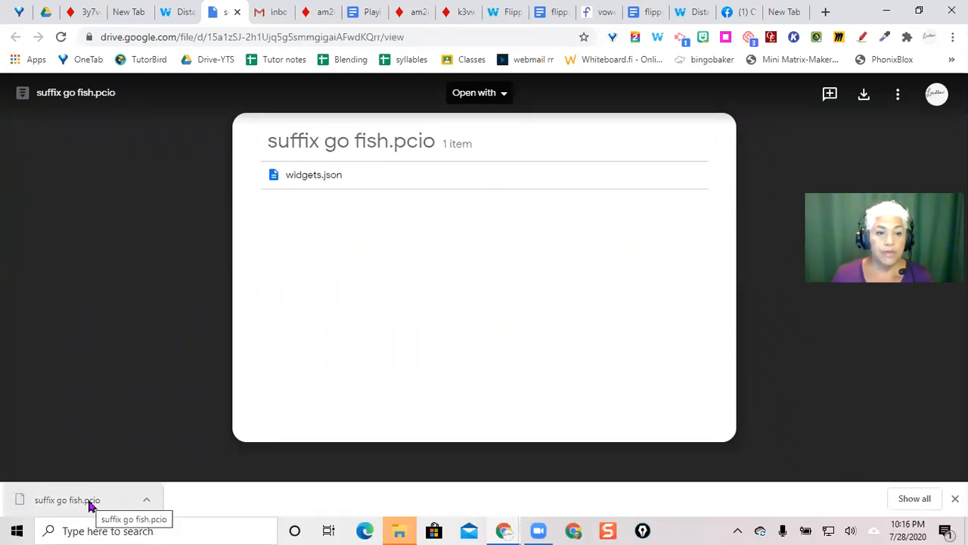
mouse_move(81, 507)
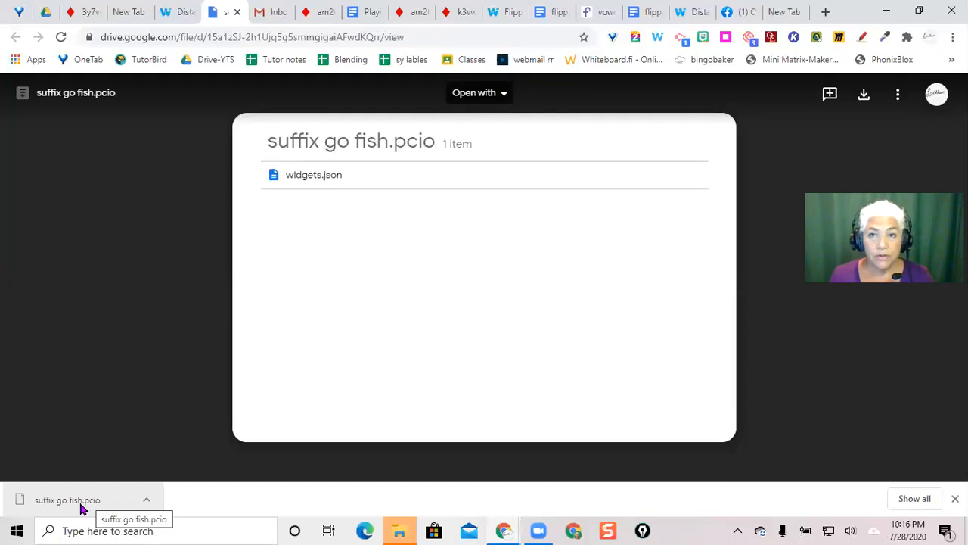
mouse_move(826, 12)
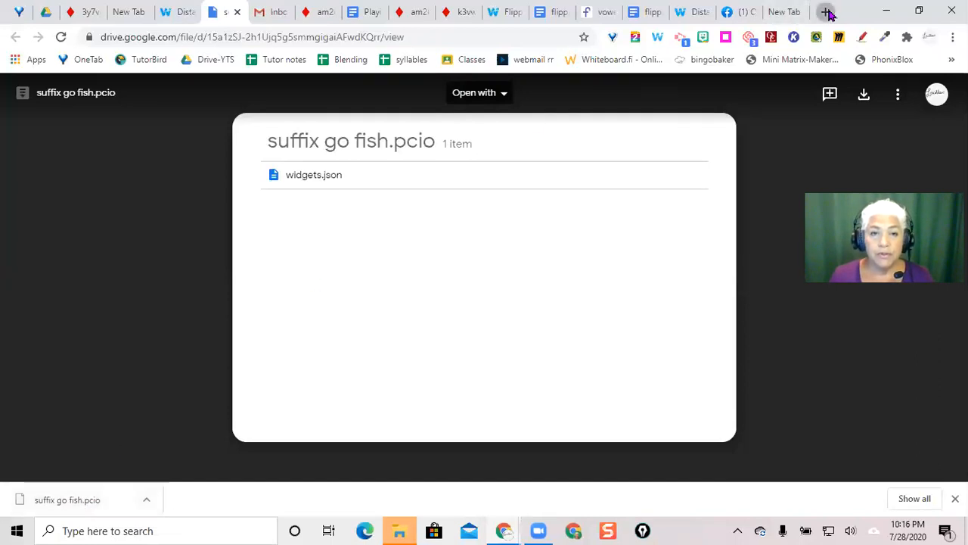
- Go to playingcards.io in a new tab and reach the Other / Custom game choice
left_click(826, 12)
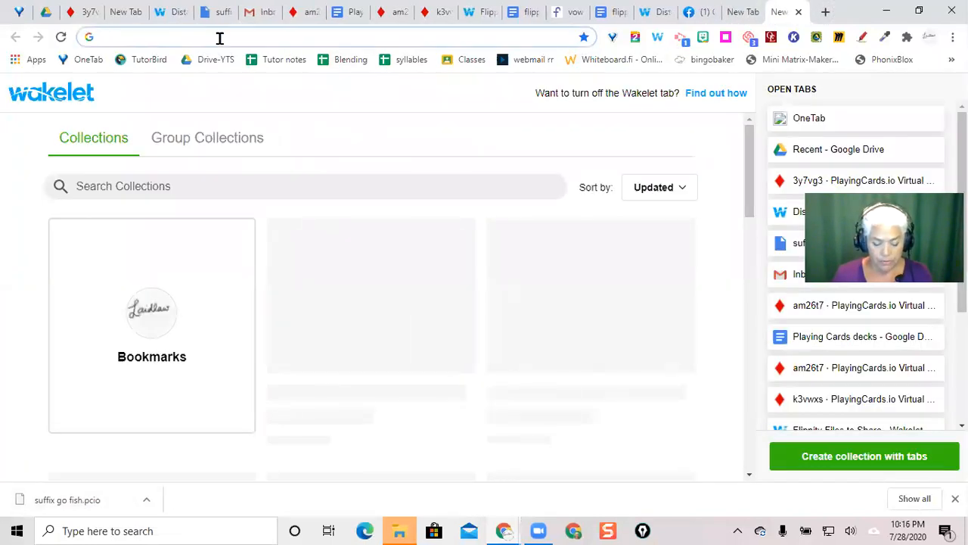
type("playingcards.io")
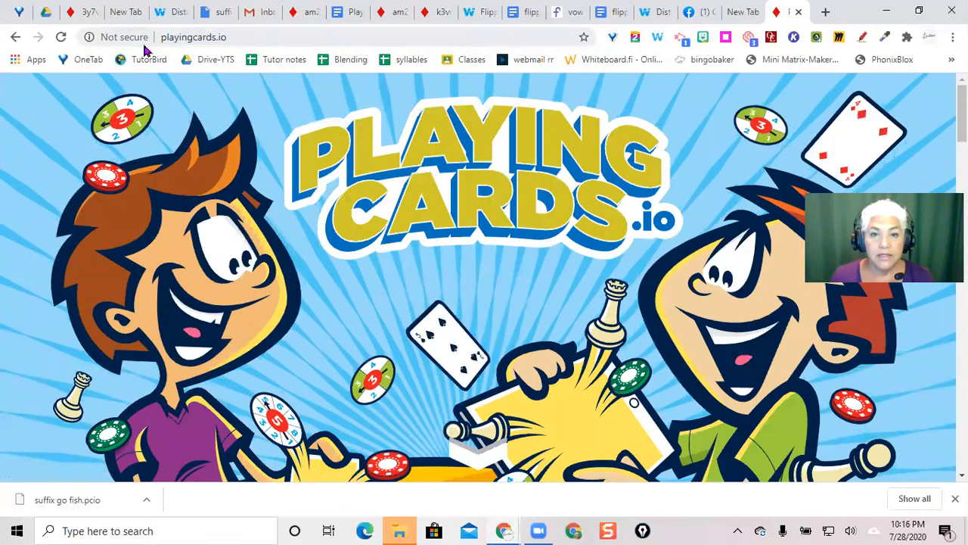
scroll("down", 3)
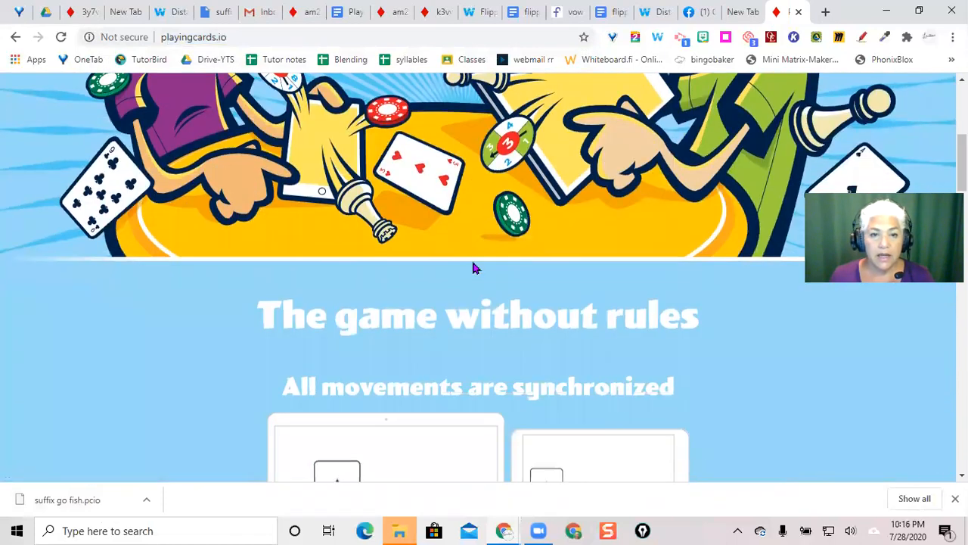
scroll("down", 3)
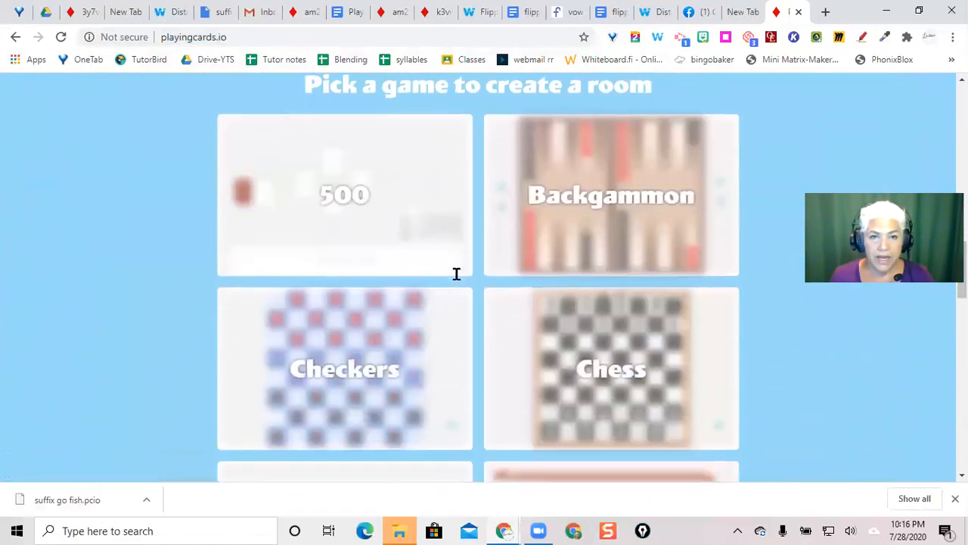
scroll("down", 3)
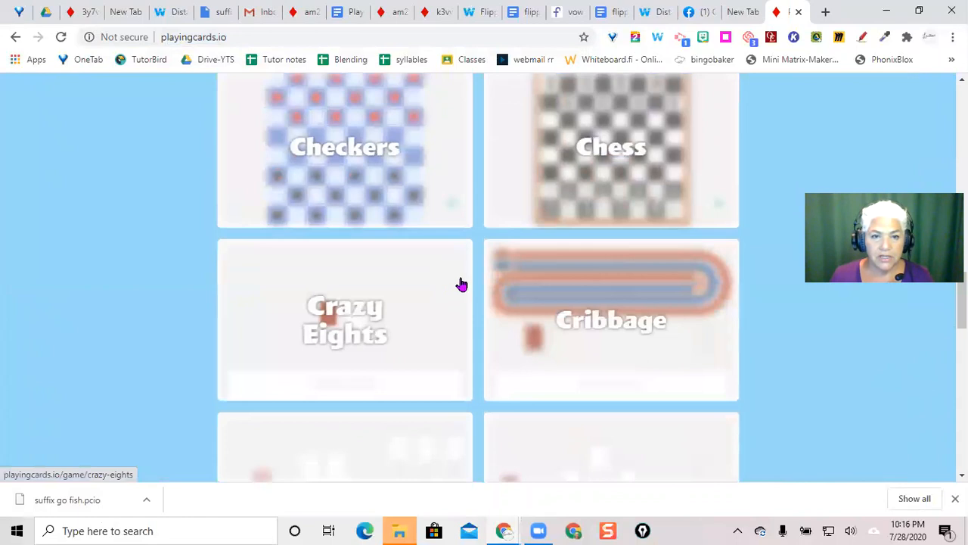
scroll("down", 3)
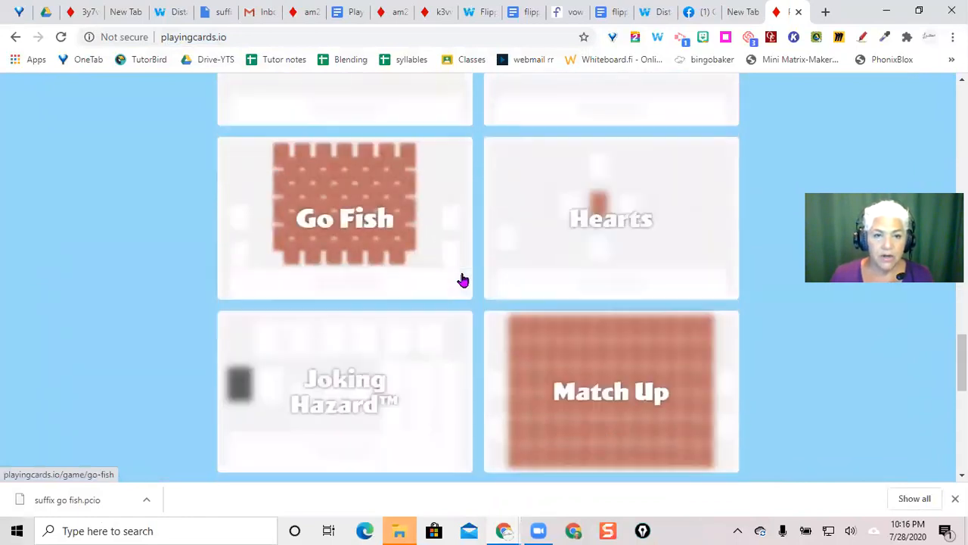
scroll("down", 3)
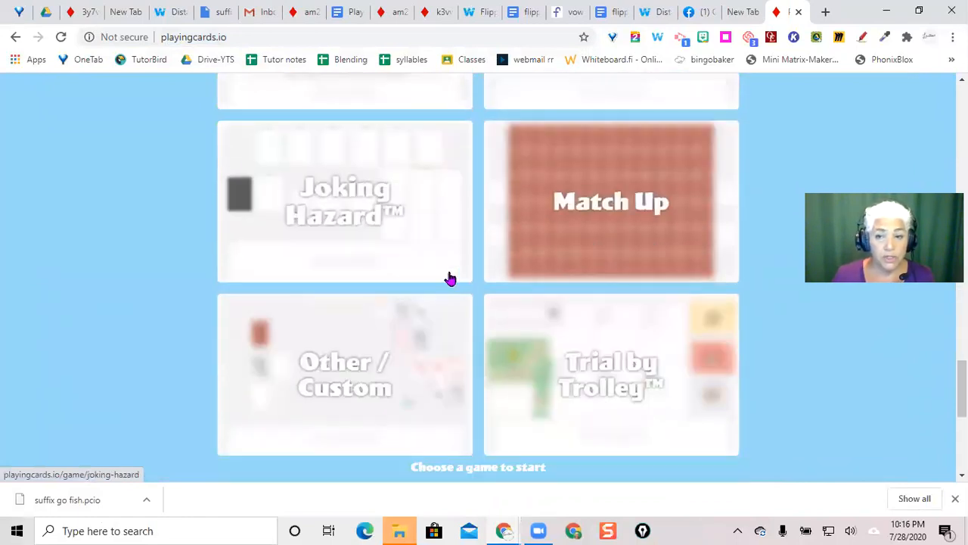
mouse_move(366, 369)
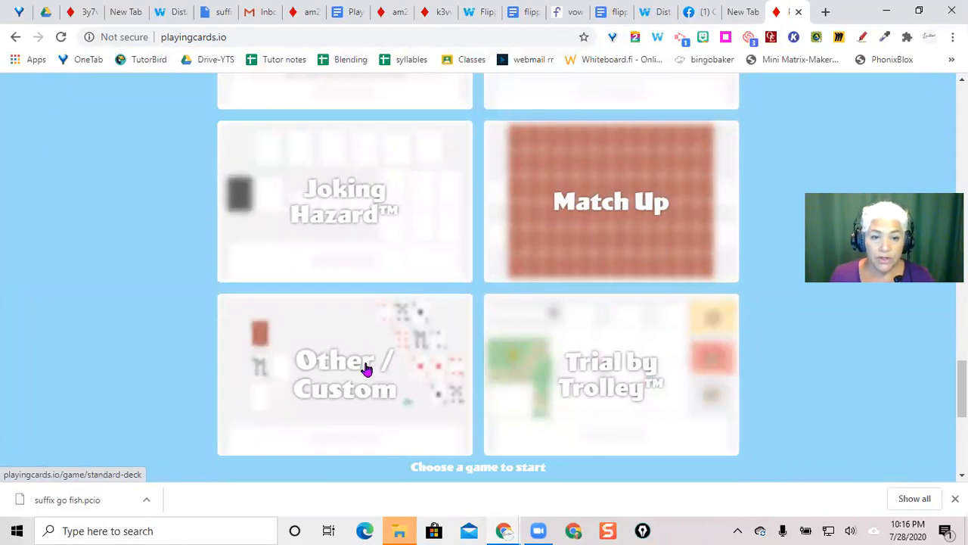
- Start a new room with the standard 52-card custom game to get its shareable link
left_click(344, 375)
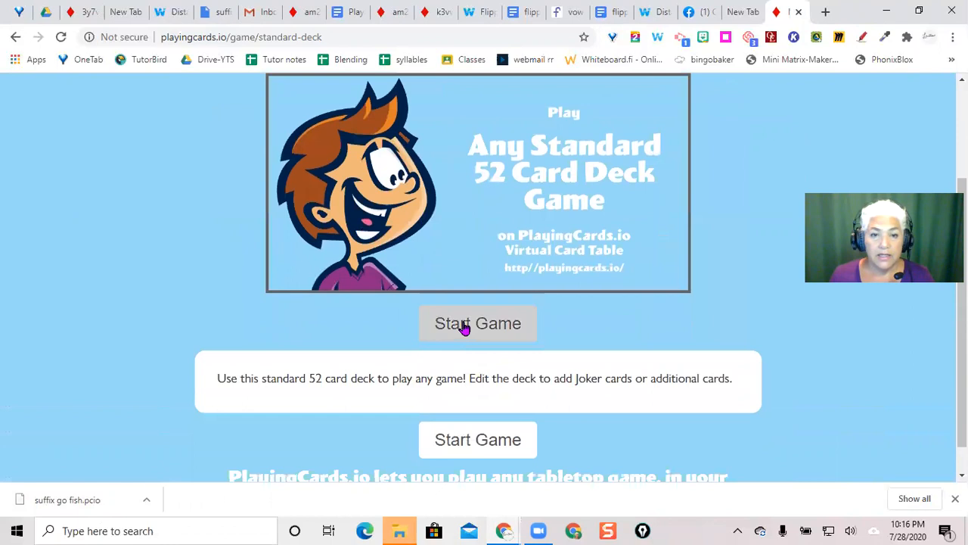
left_click(477, 323)
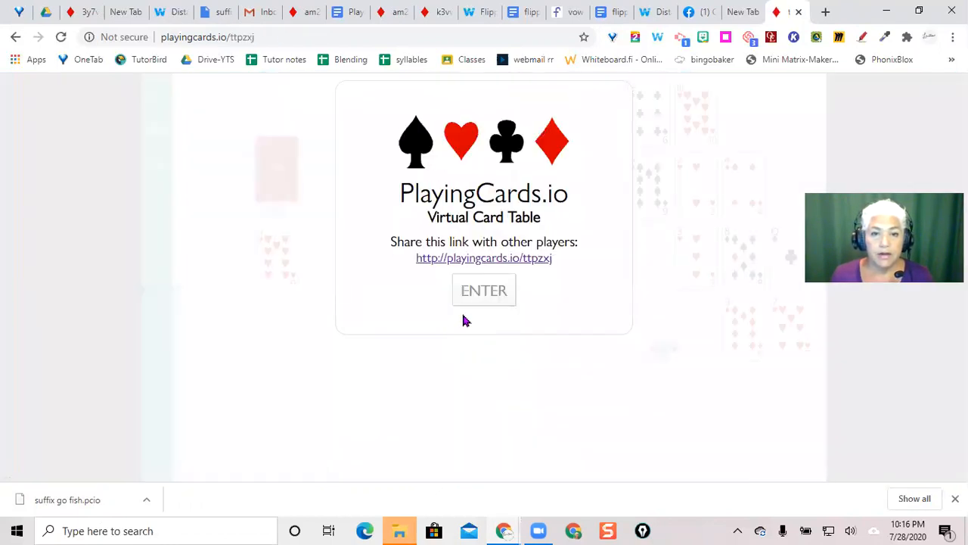
- Enter the new room, switch the table to edit mode and show Room Options
left_click(484, 291)
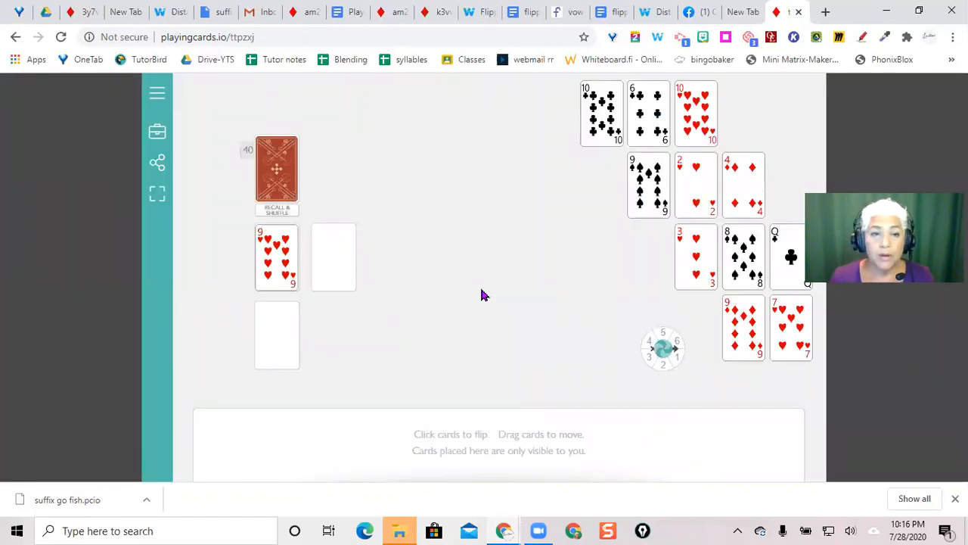
mouse_move(157, 131)
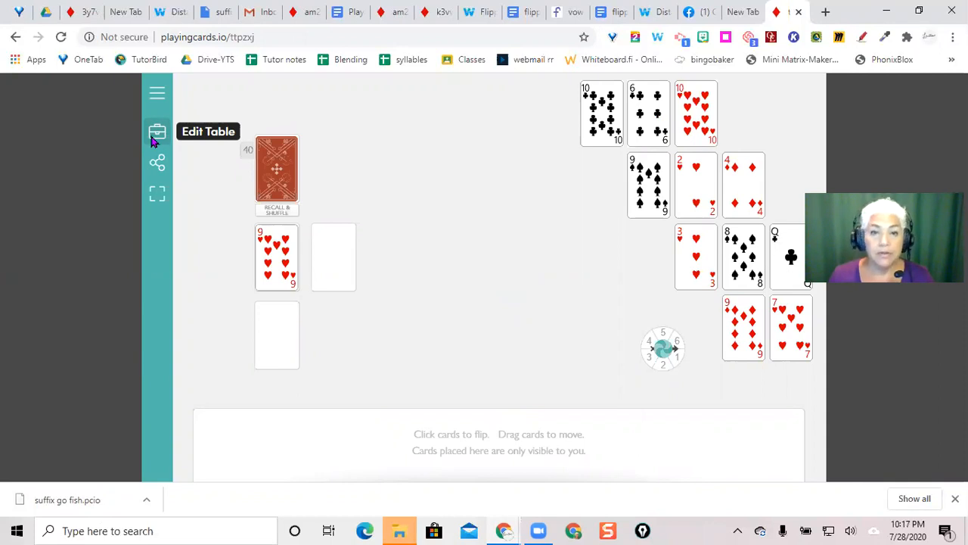
left_click(157, 134)
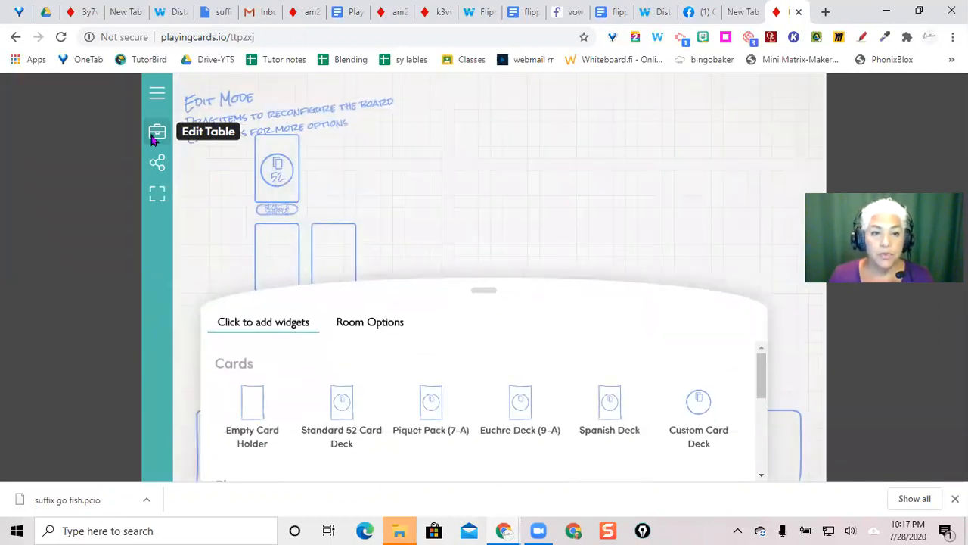
mouse_move(366, 338)
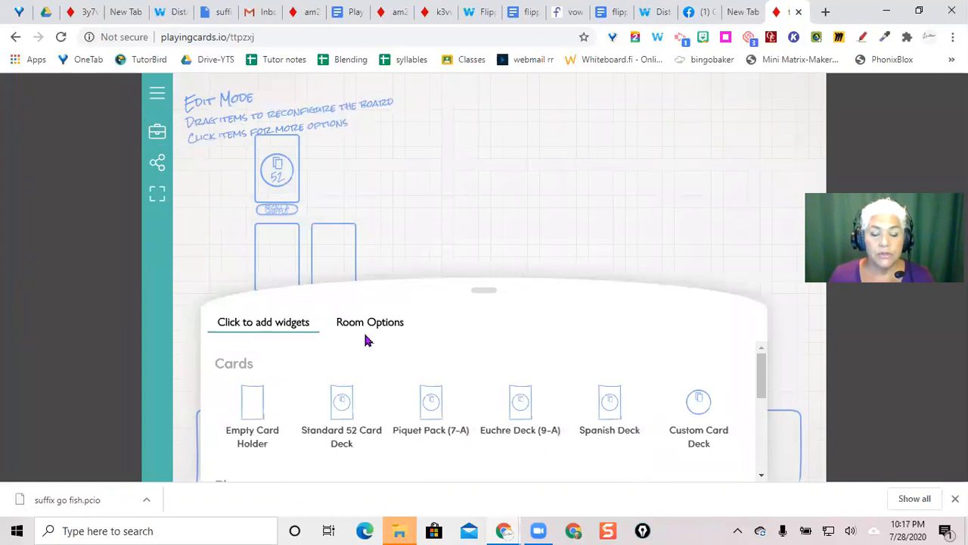
left_click(369, 321)
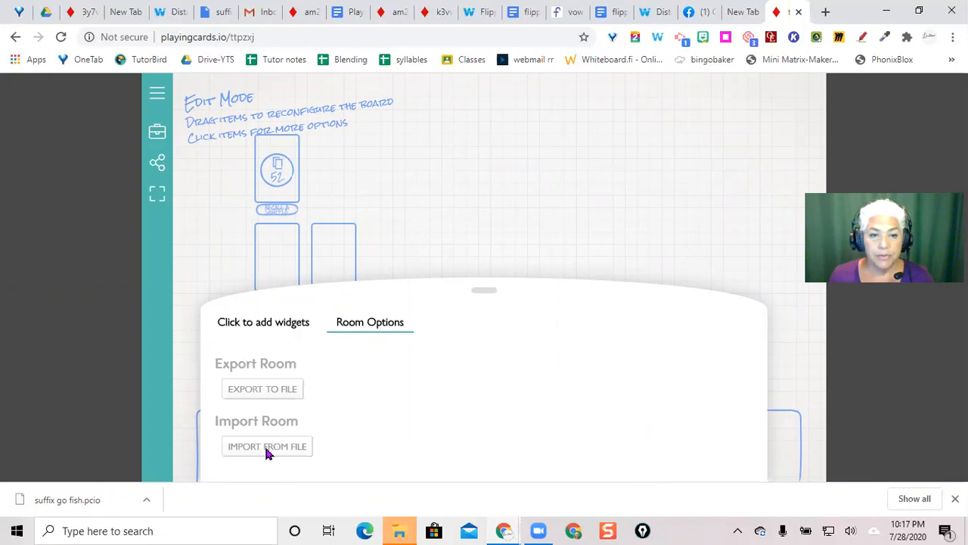
- Import suffix go fish.pcio from Downloads, replacing the table with the Go Fish layout
left_click(266, 445)
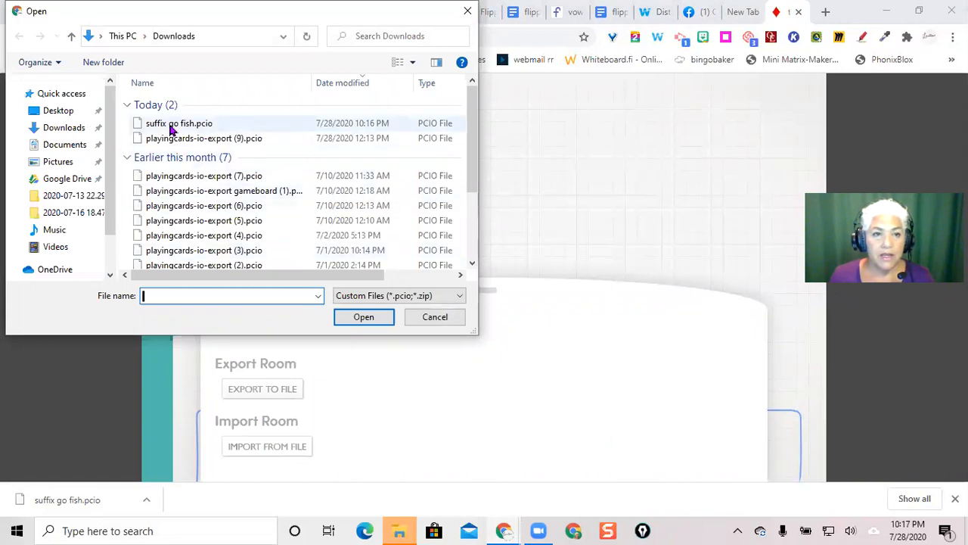
mouse_move(179, 122)
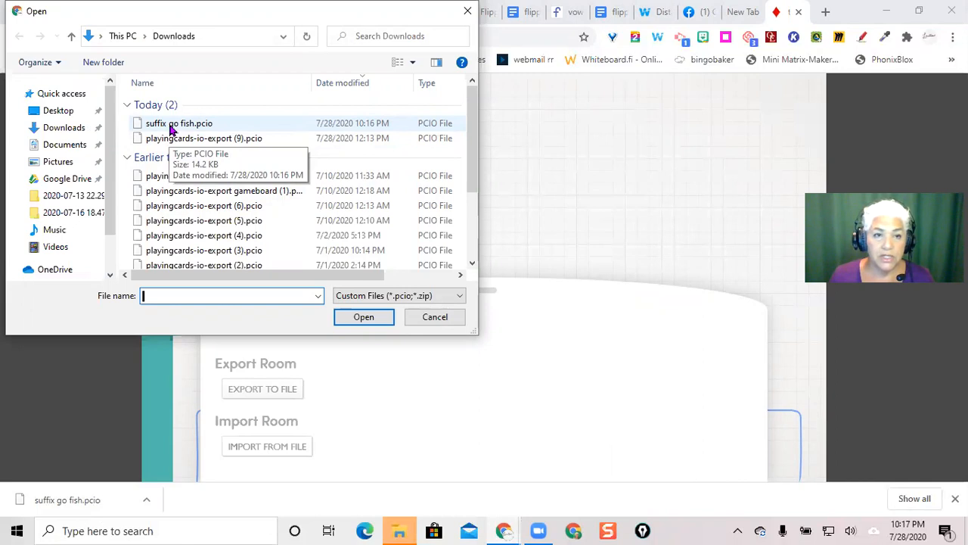
left_click(179, 122)
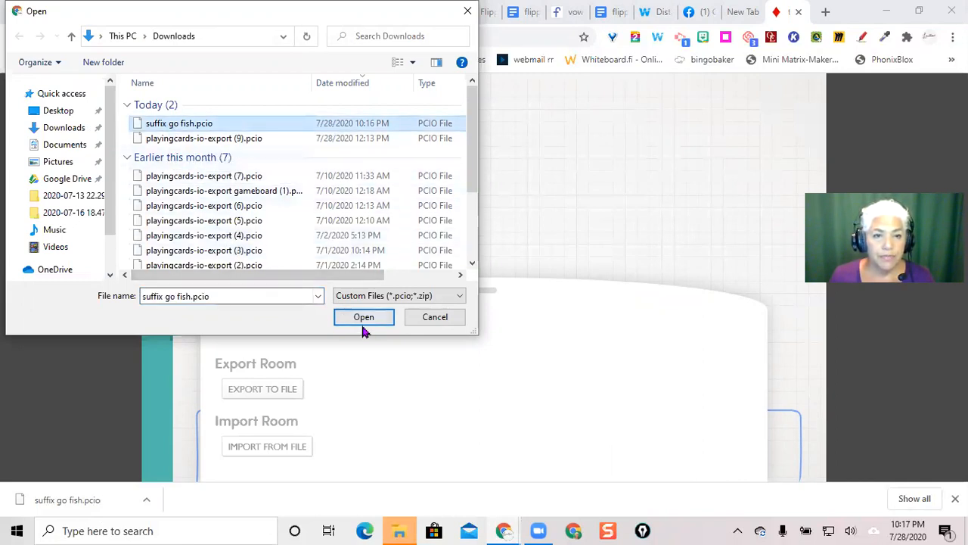
left_click(363, 316)
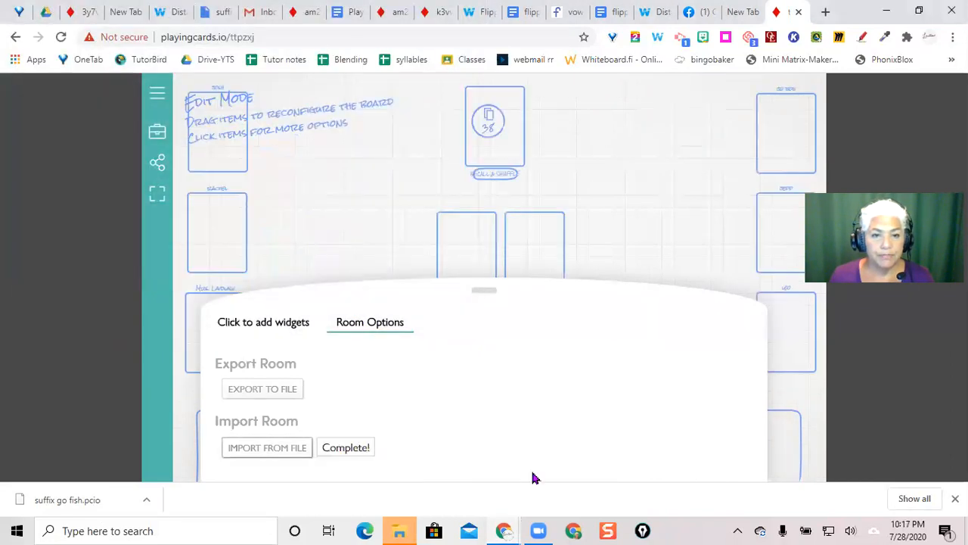
mouse_move(401, 469)
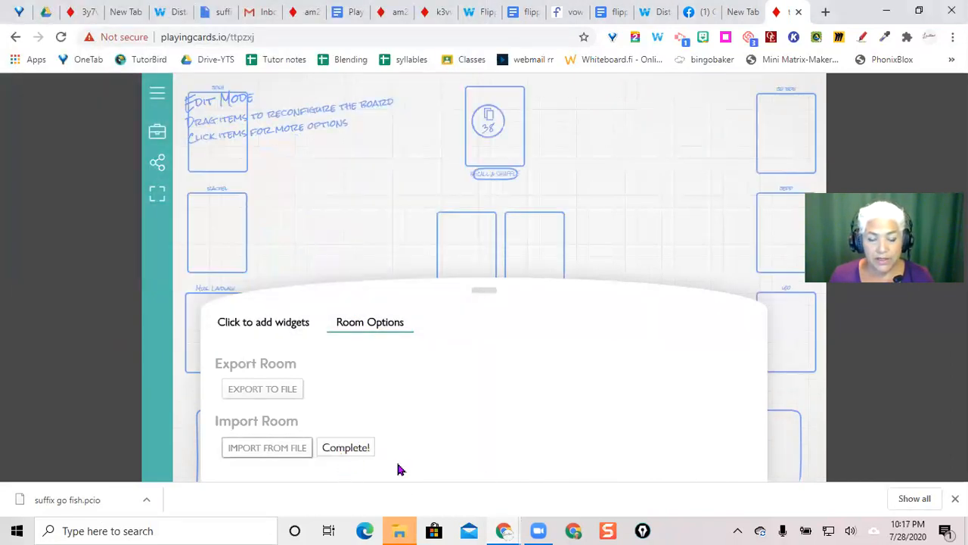
mouse_move(373, 467)
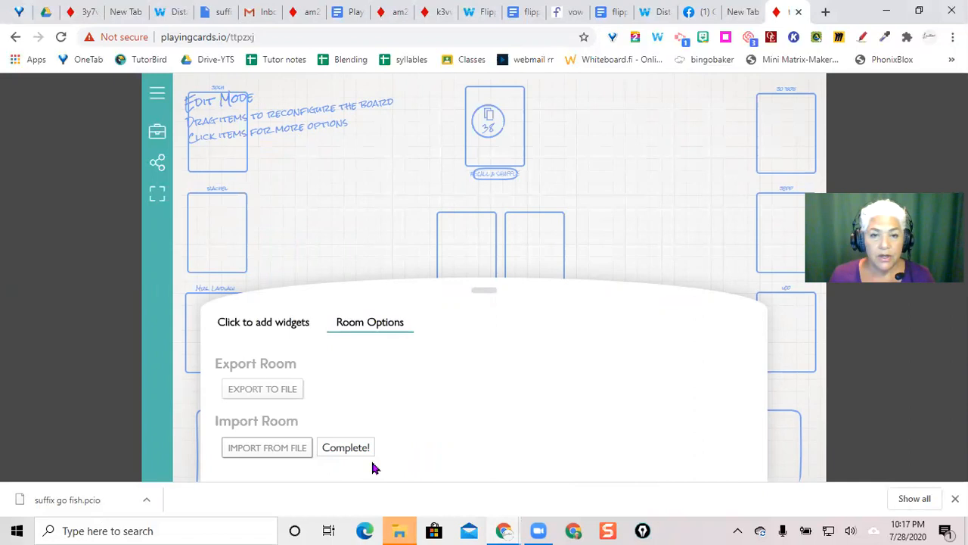
mouse_move(175, 221)
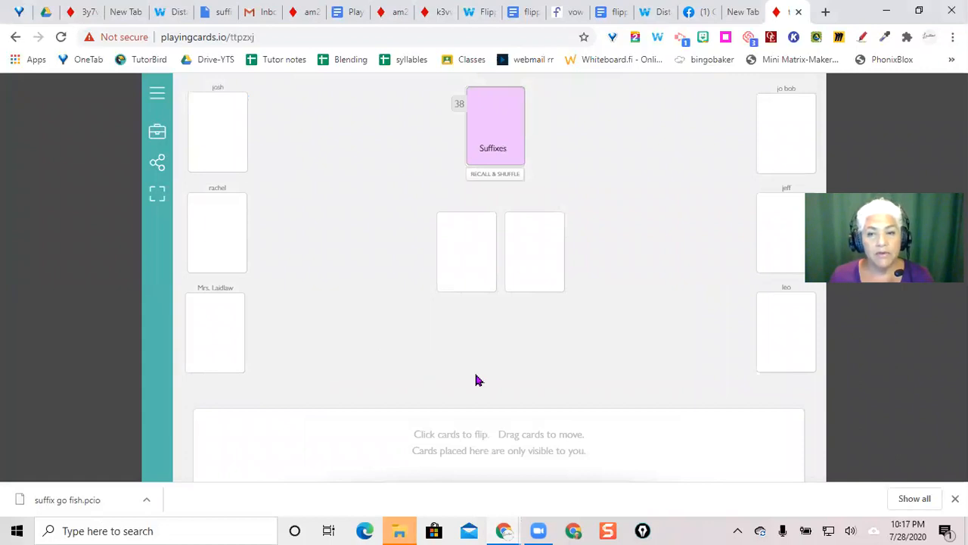
mouse_move(487, 310)
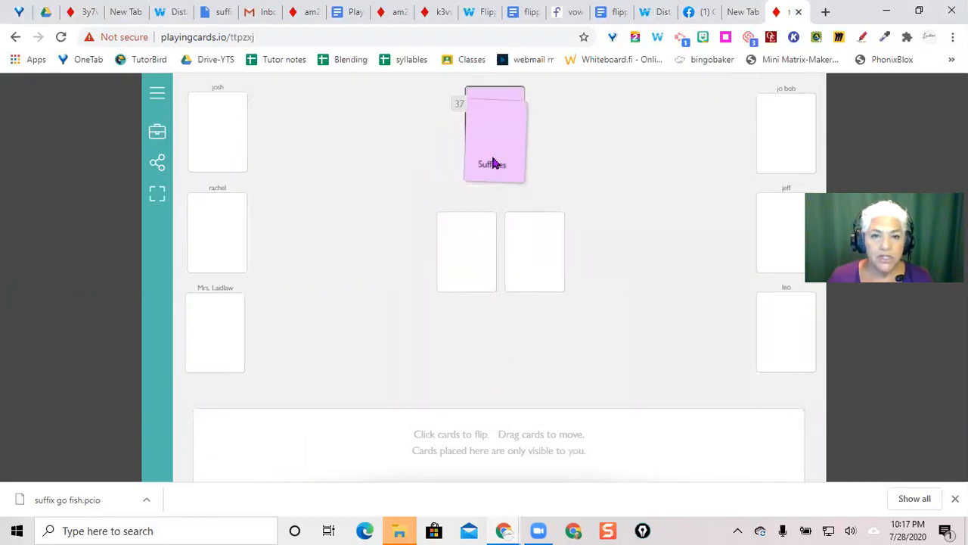
- Deal suffix cards from the Suffixes deck into the private hand area
left_click(493, 135)
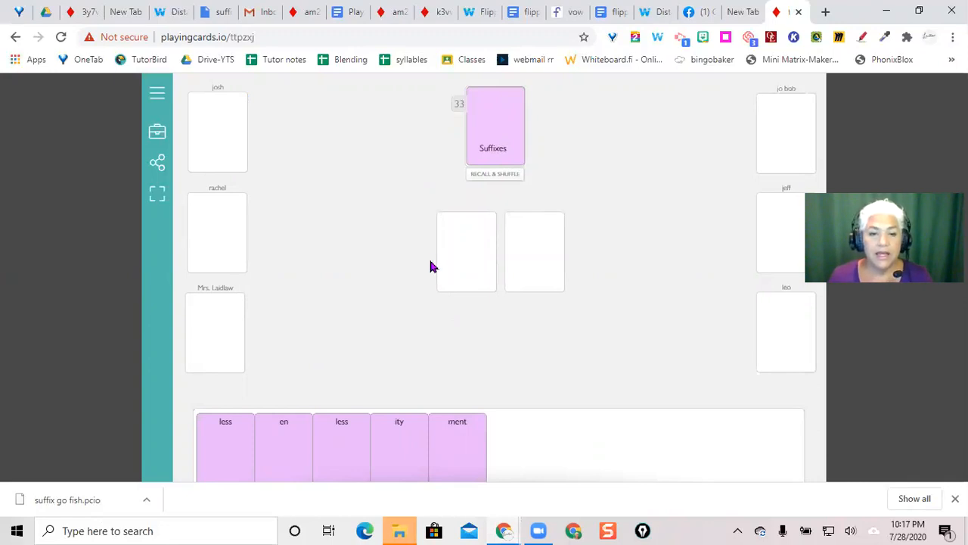
mouse_move(233, 437)
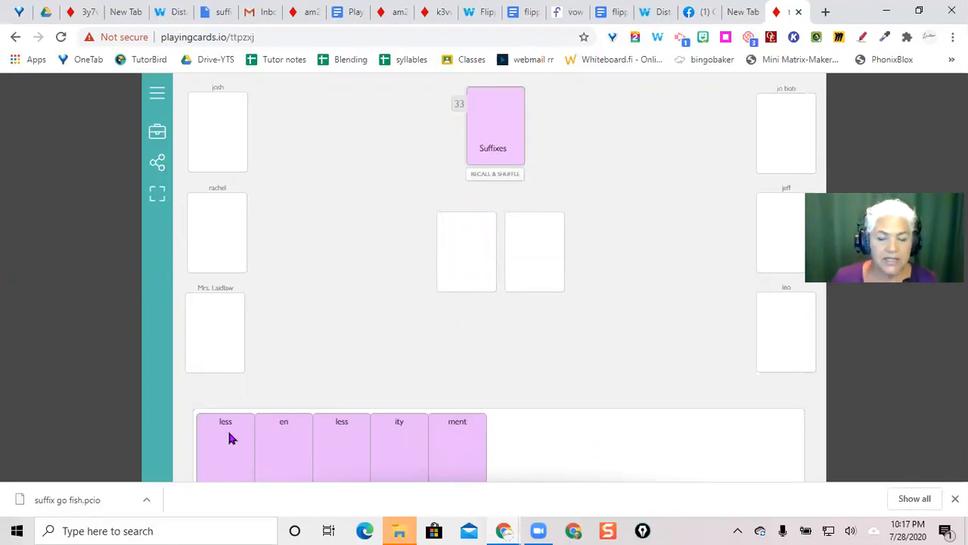
mouse_move(223, 437)
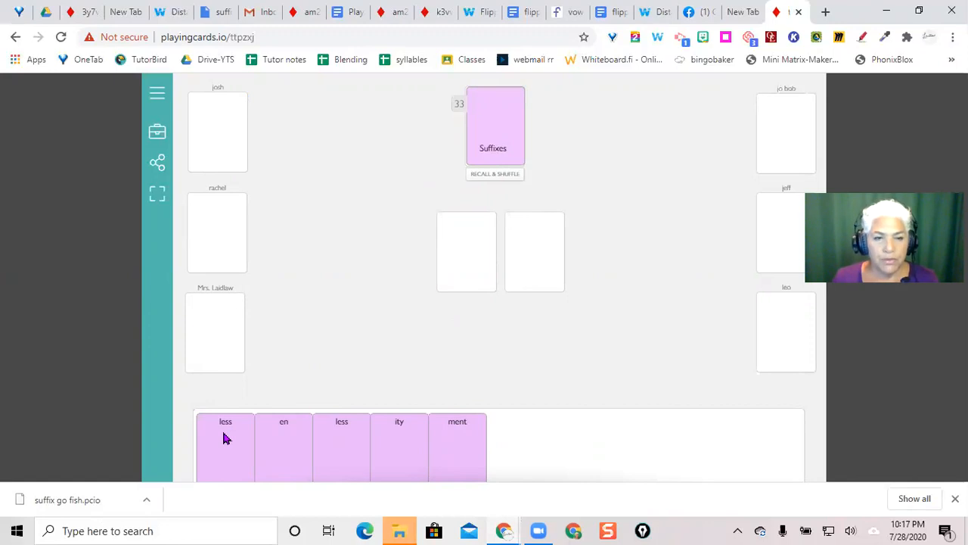
mouse_move(360, 360)
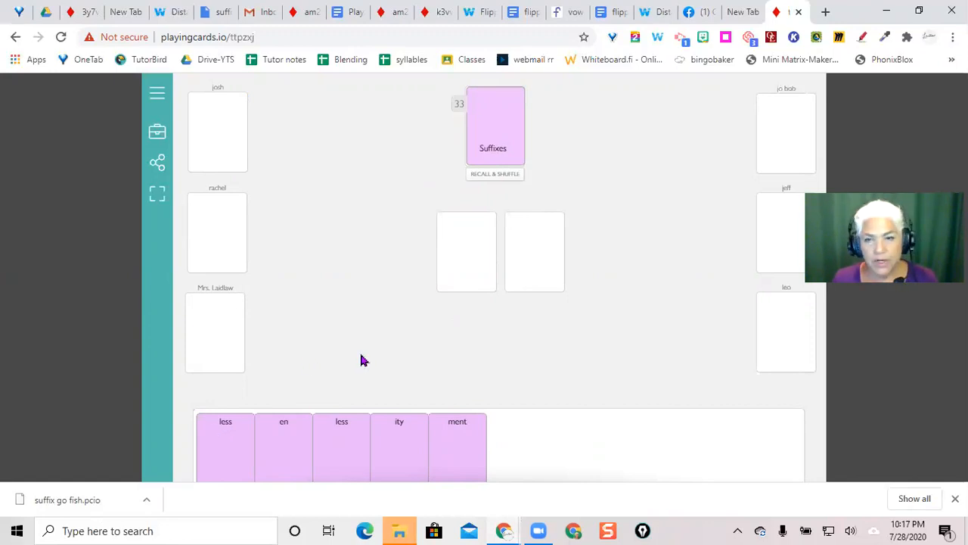
mouse_move(513, 306)
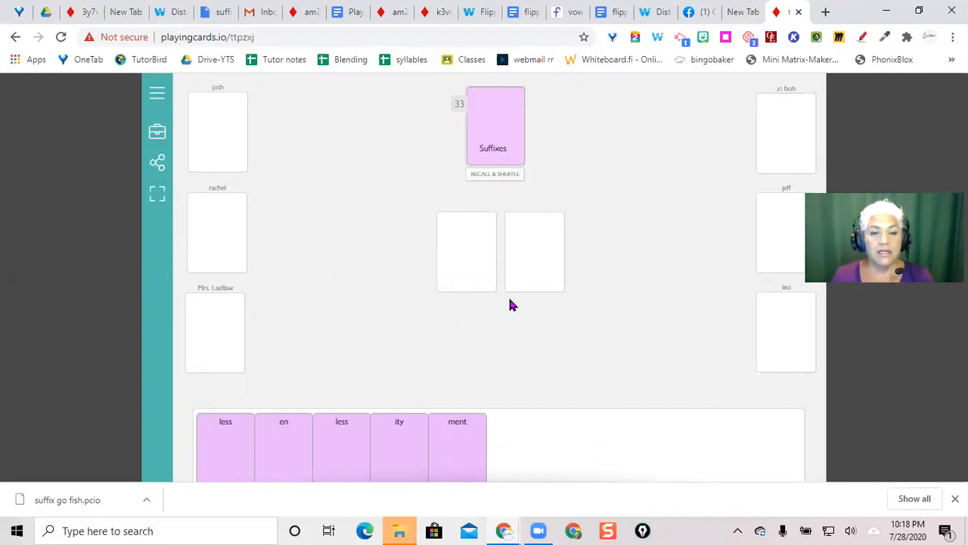
mouse_move(251, 420)
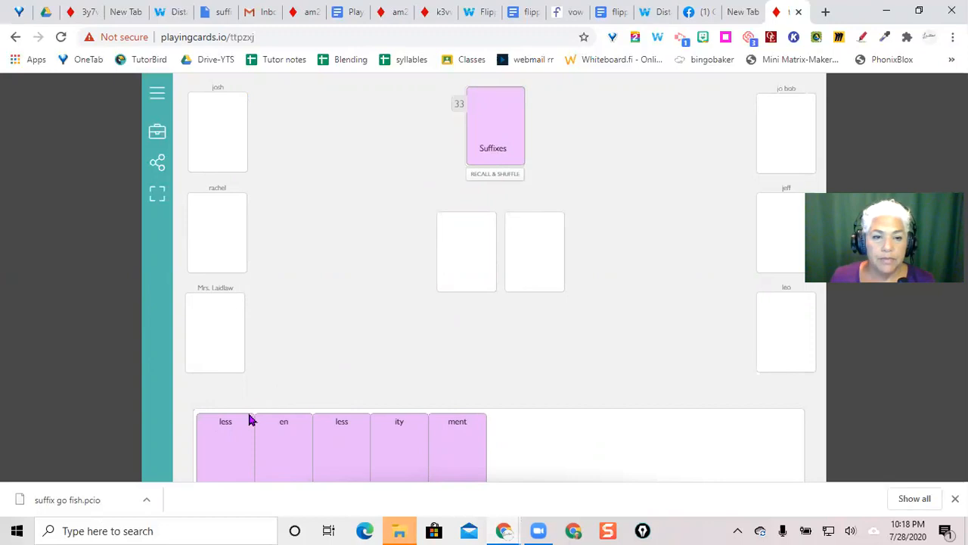
- Pass the less card via the table centre to the left-hand player spot
left_click_drag(225, 447, 466, 251)
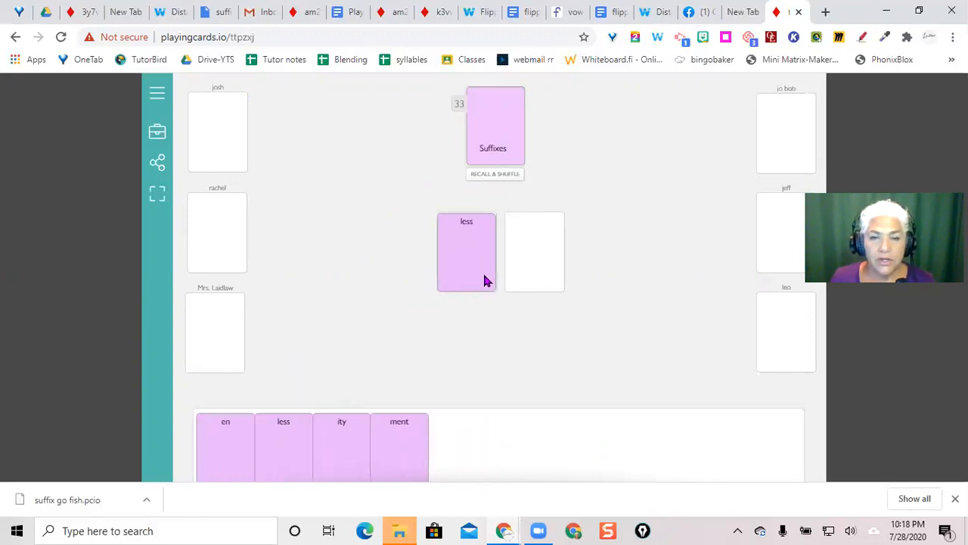
mouse_move(475, 260)
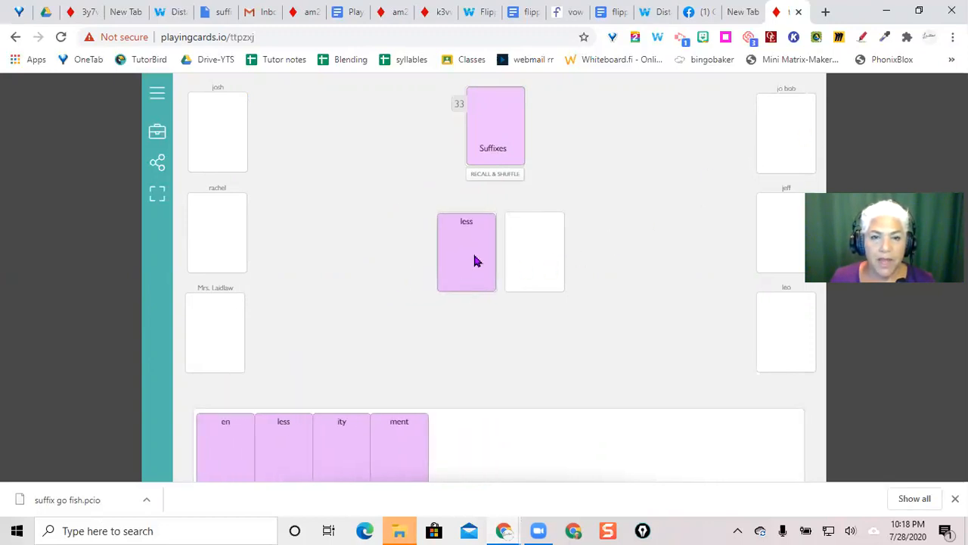
left_click_drag(466, 251, 227, 333)
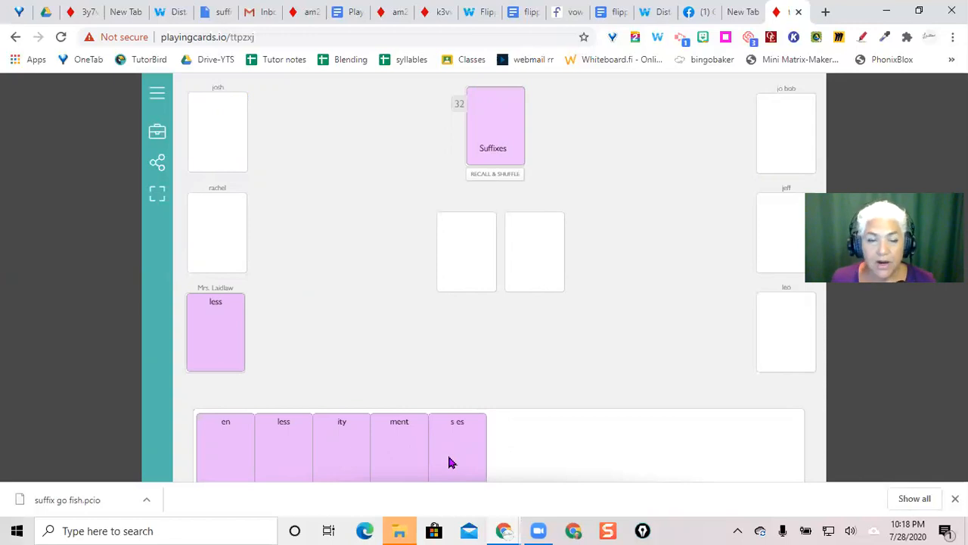
mouse_move(499, 179)
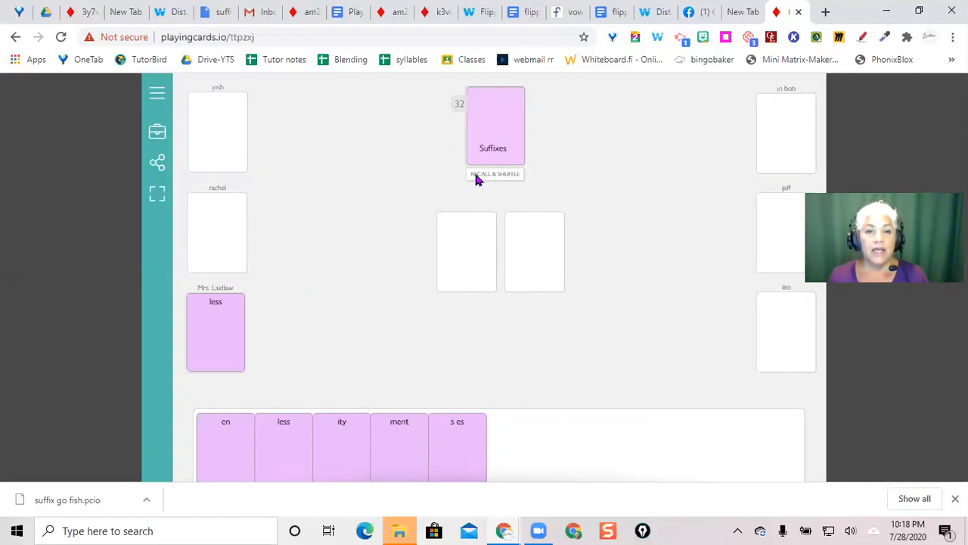
mouse_move(158, 134)
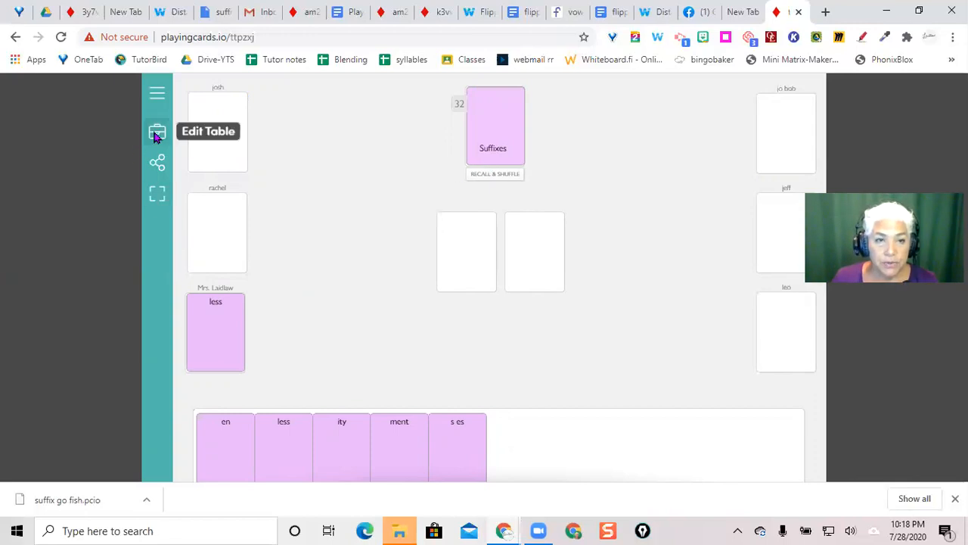
- Enter edit mode and reach the Suffixes deck's card design layers
left_click(157, 133)
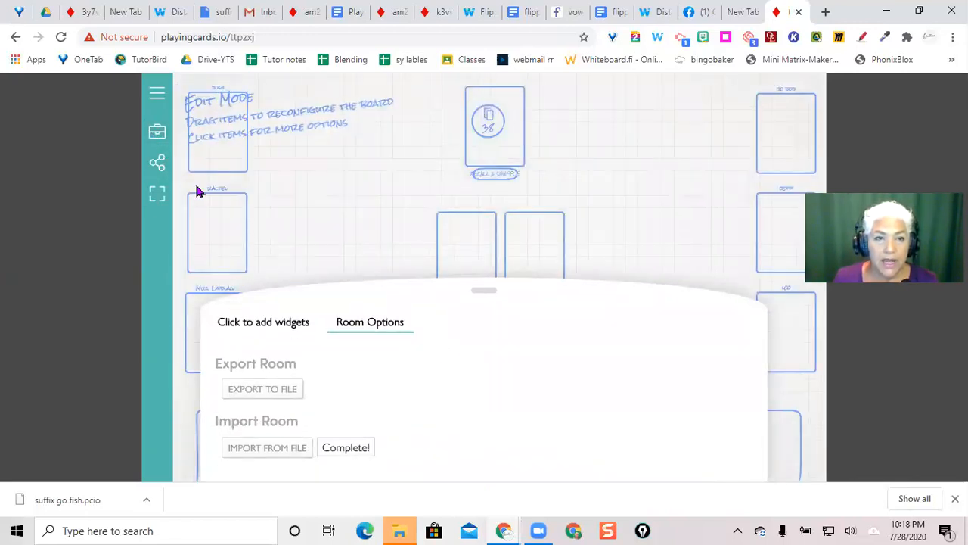
mouse_move(487, 136)
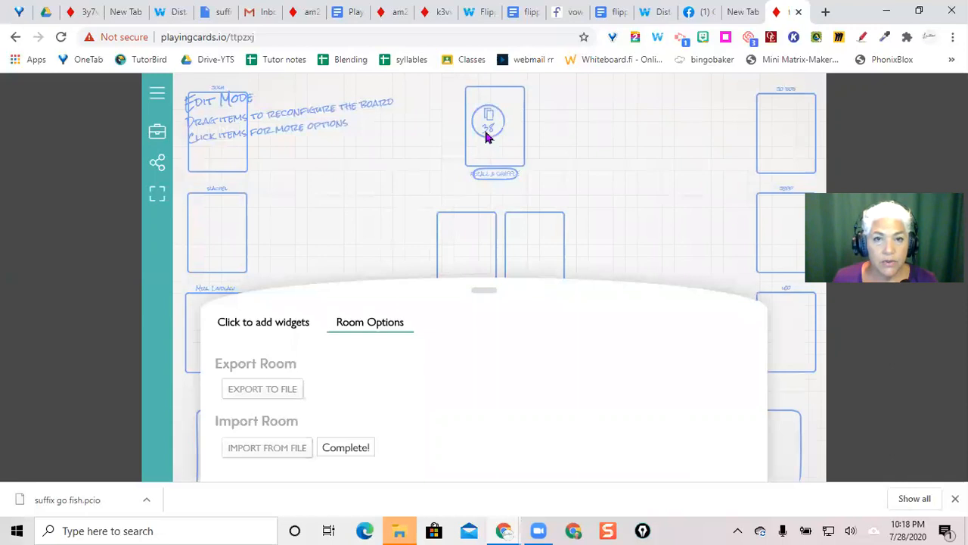
left_click(487, 124)
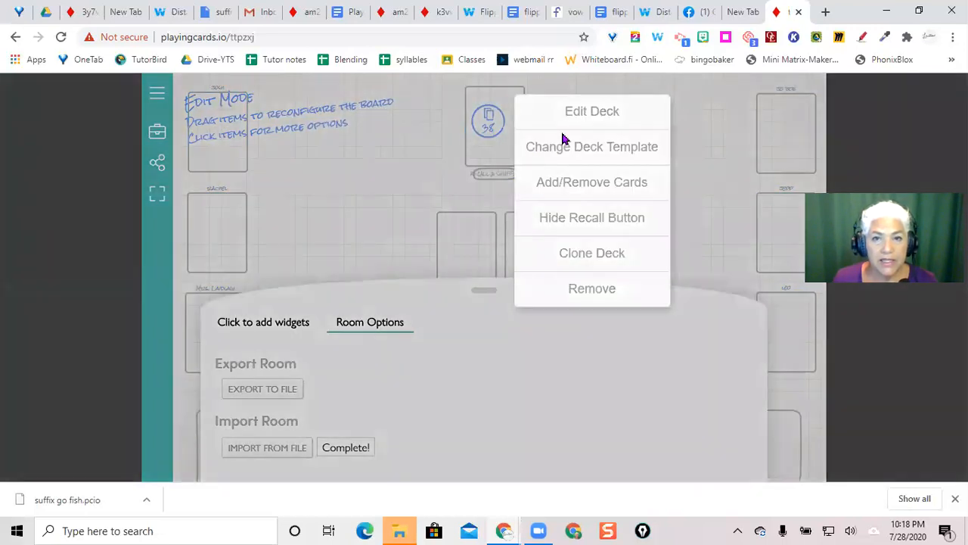
left_click(592, 110)
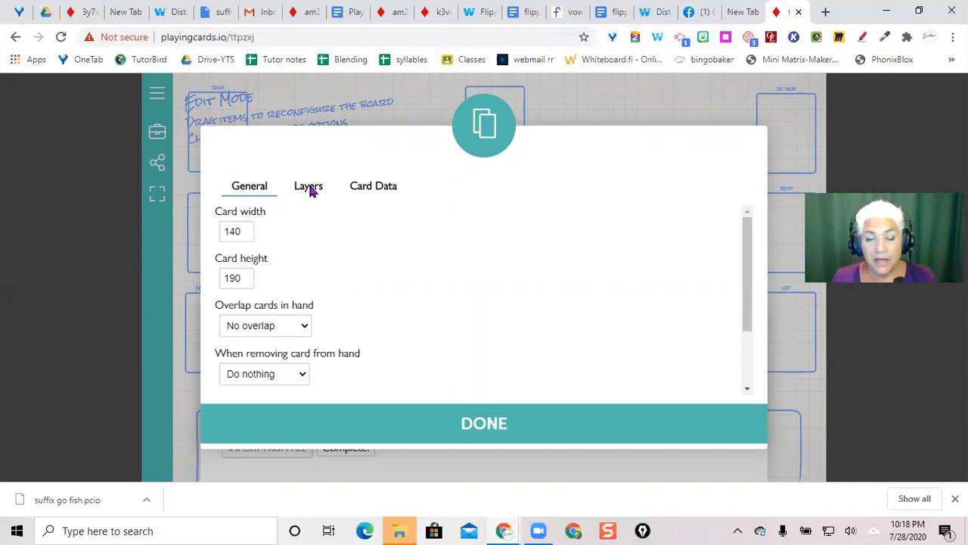
left_click(308, 185)
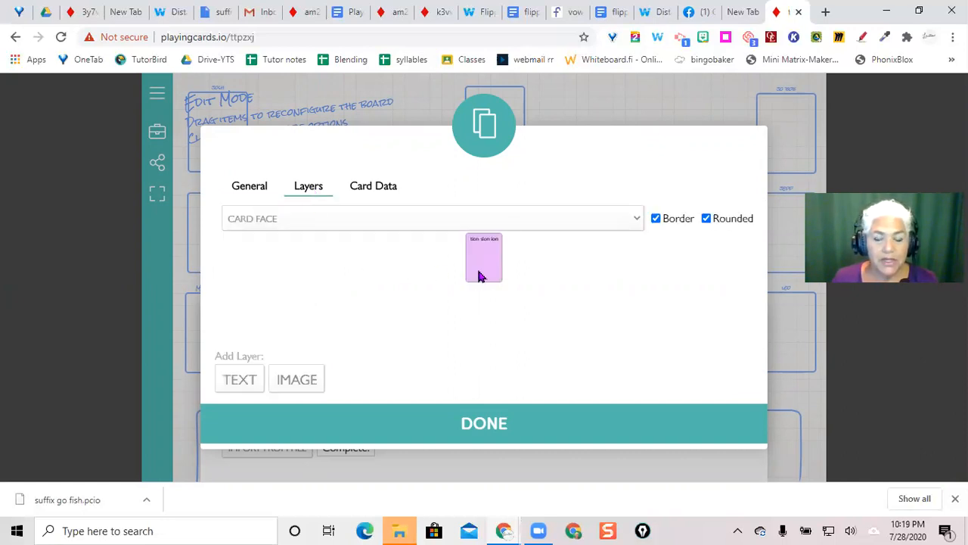
mouse_move(487, 272)
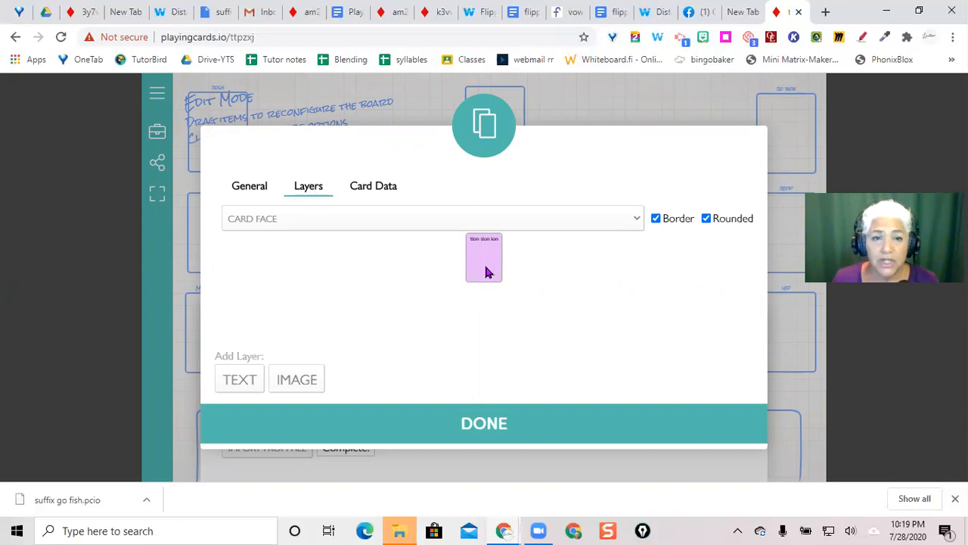
mouse_move(543, 224)
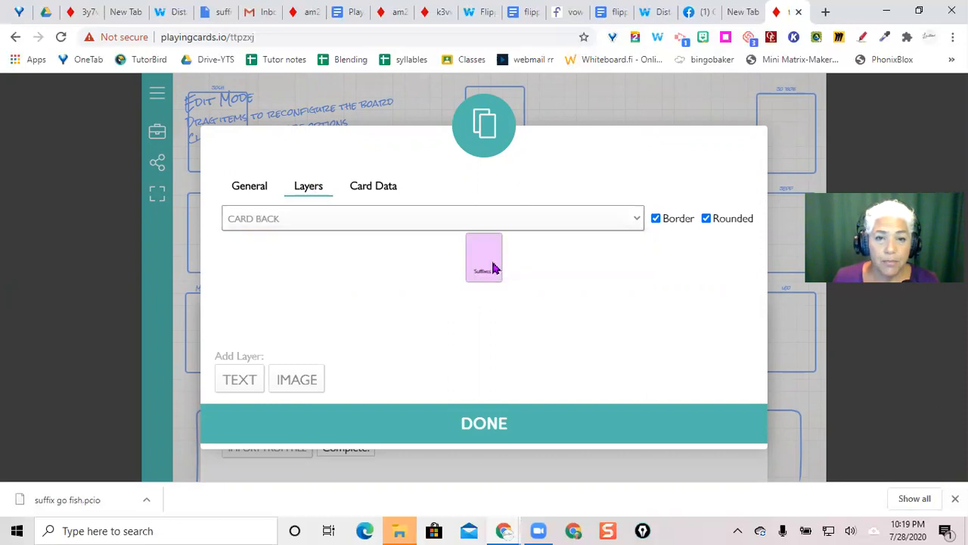
mouse_move(491, 266)
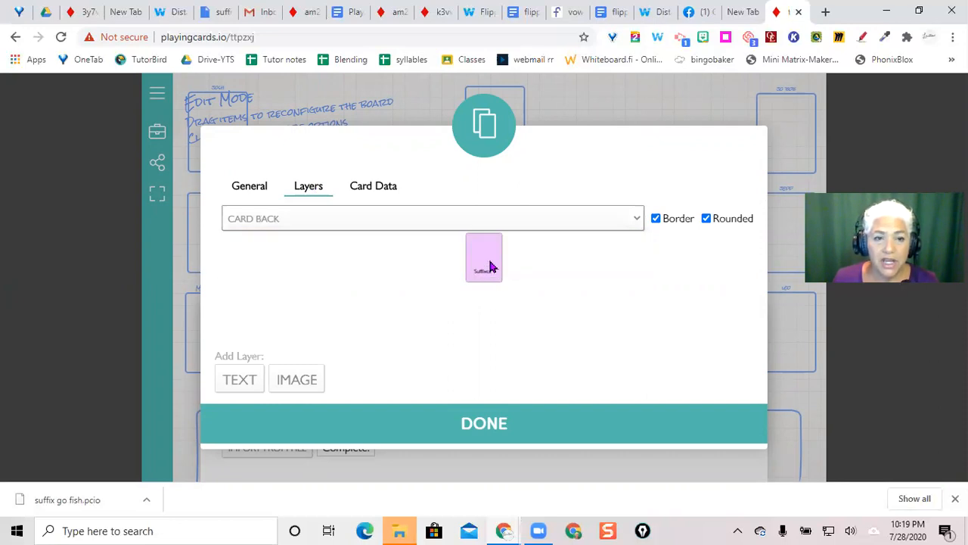
- Set the CARD BACK layer colour to #C42FF7 and apply it
left_click(484, 257)
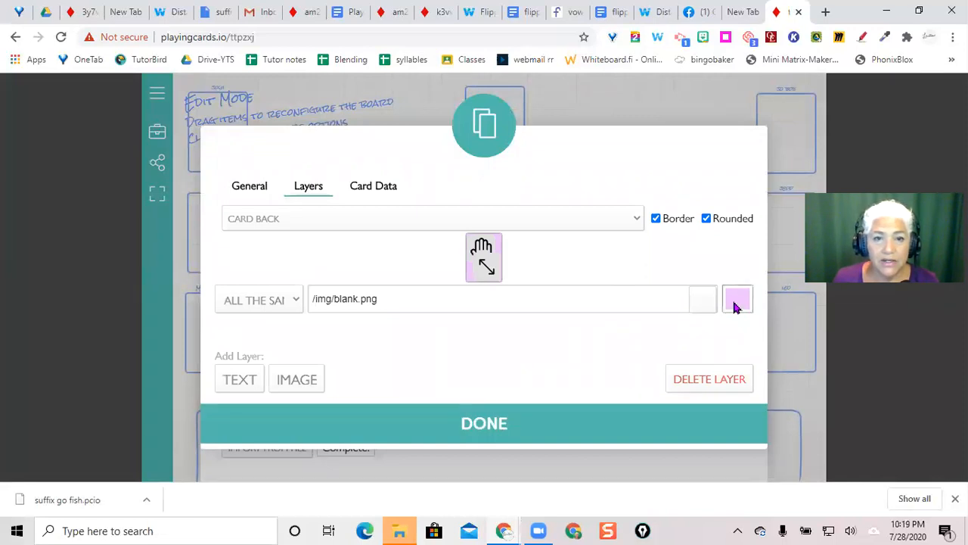
left_click(737, 299)
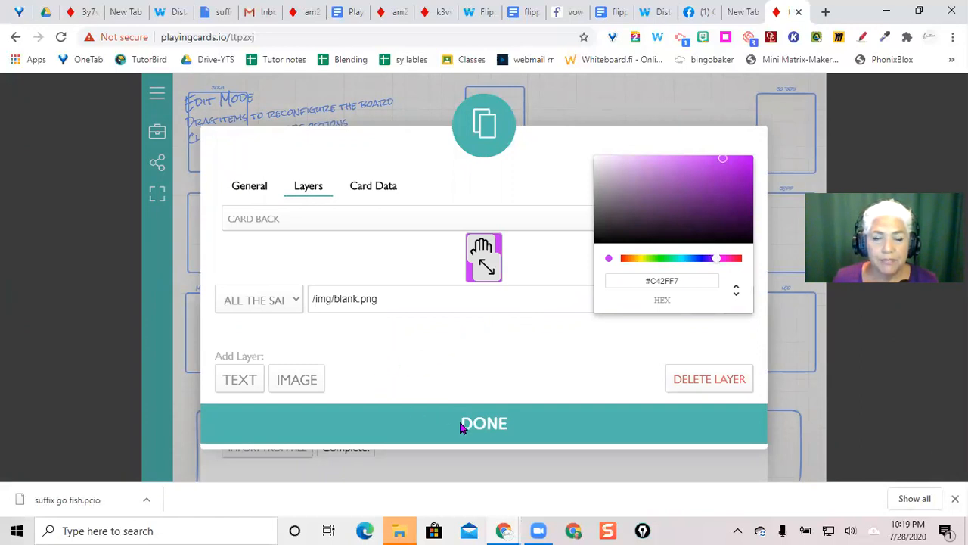
left_click(484, 424)
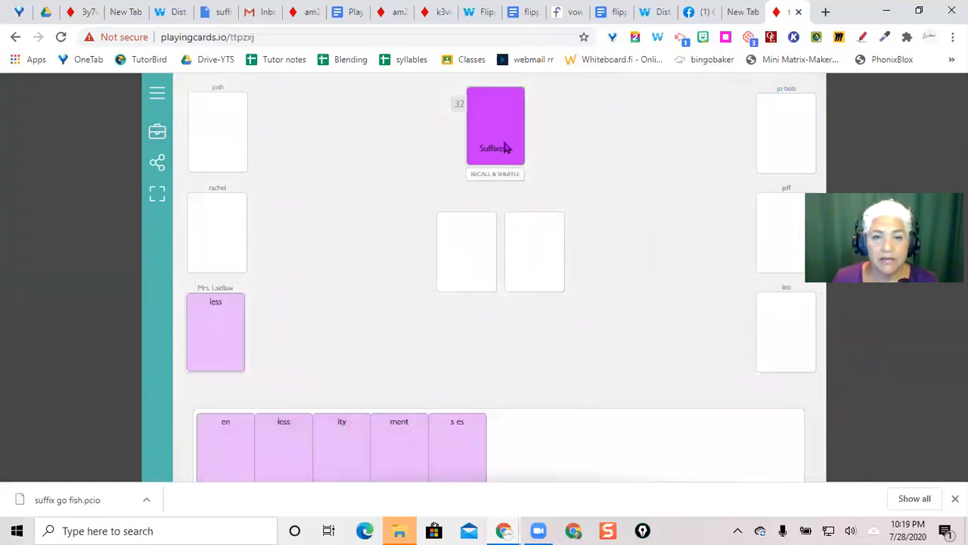
- Deal a card to the table centre and flip it to show the magenta back
left_click_drag(495, 126, 476, 239)
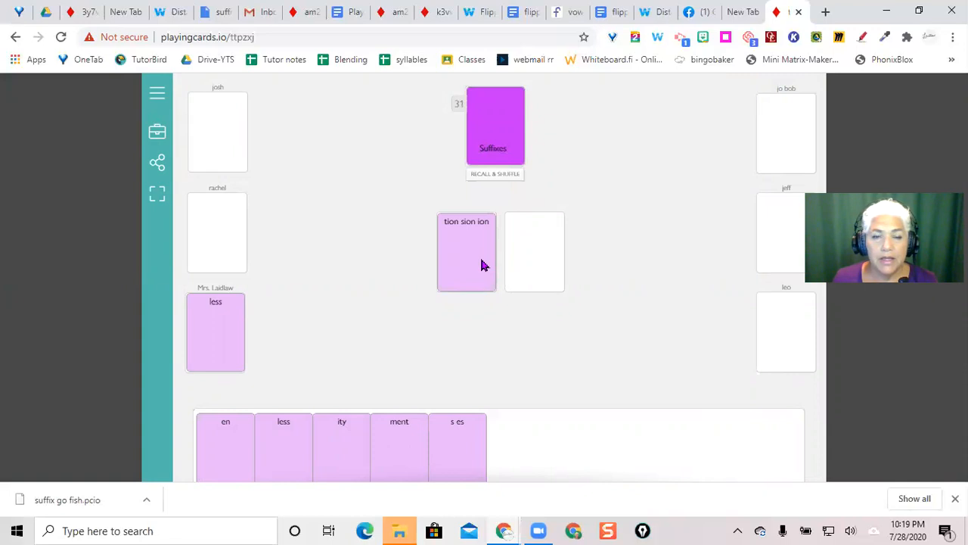
left_click(466, 251)
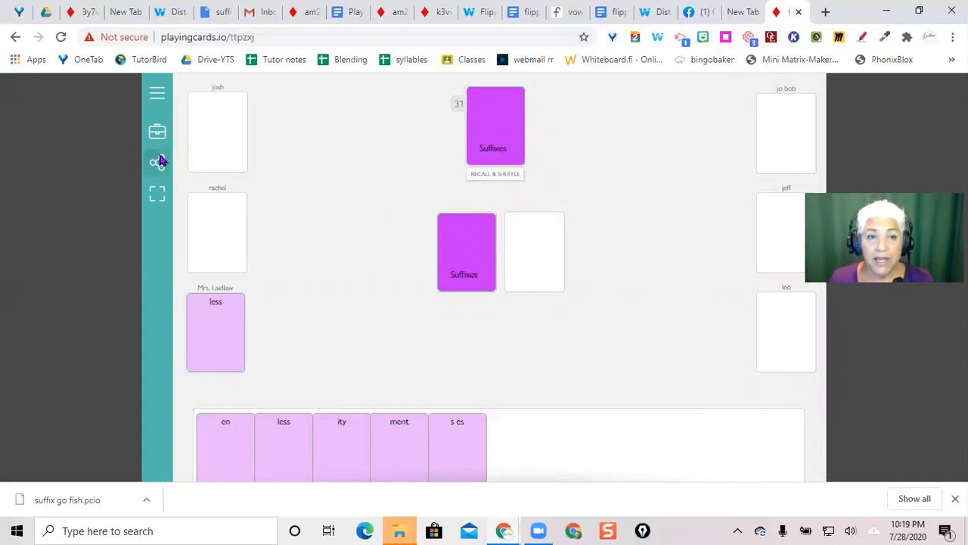
mouse_move(157, 162)
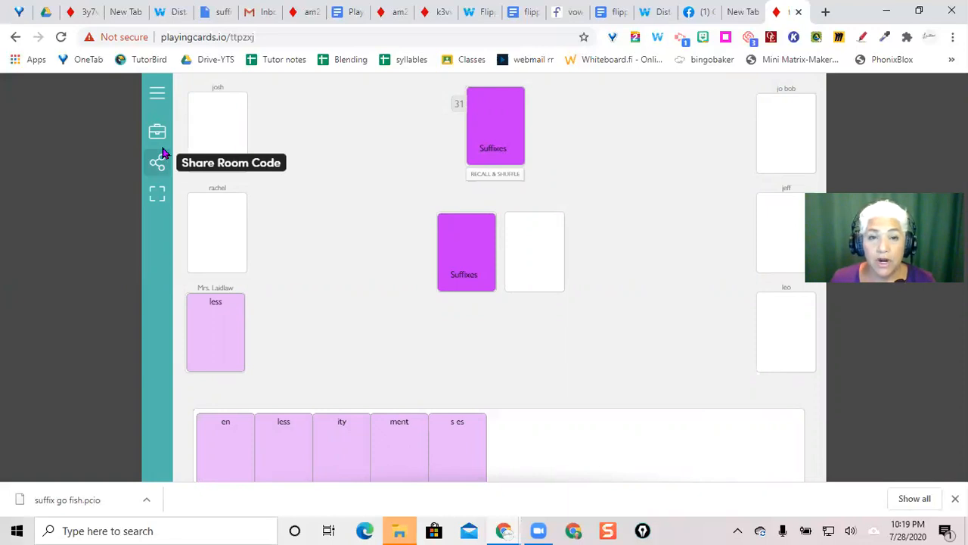
mouse_move(158, 131)
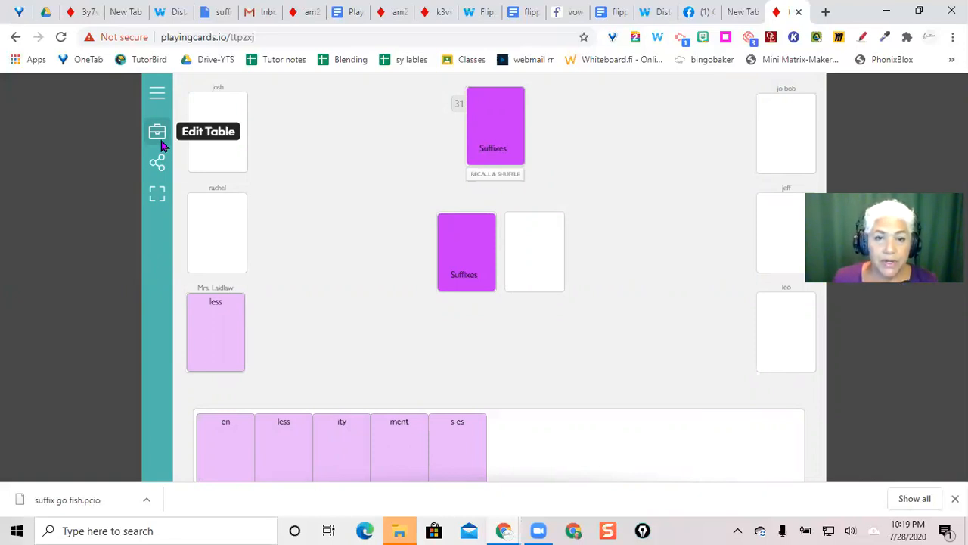
mouse_move(240, 429)
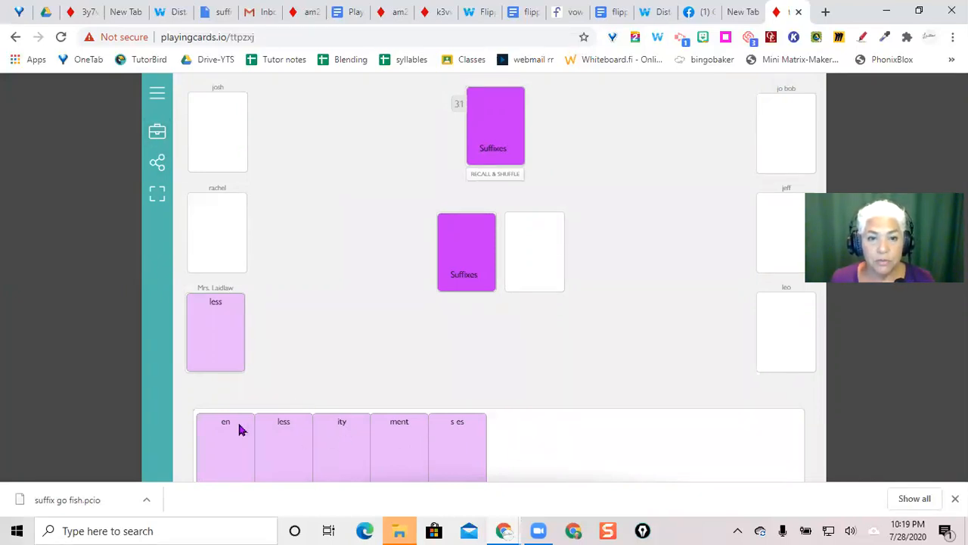
mouse_move(366, 263)
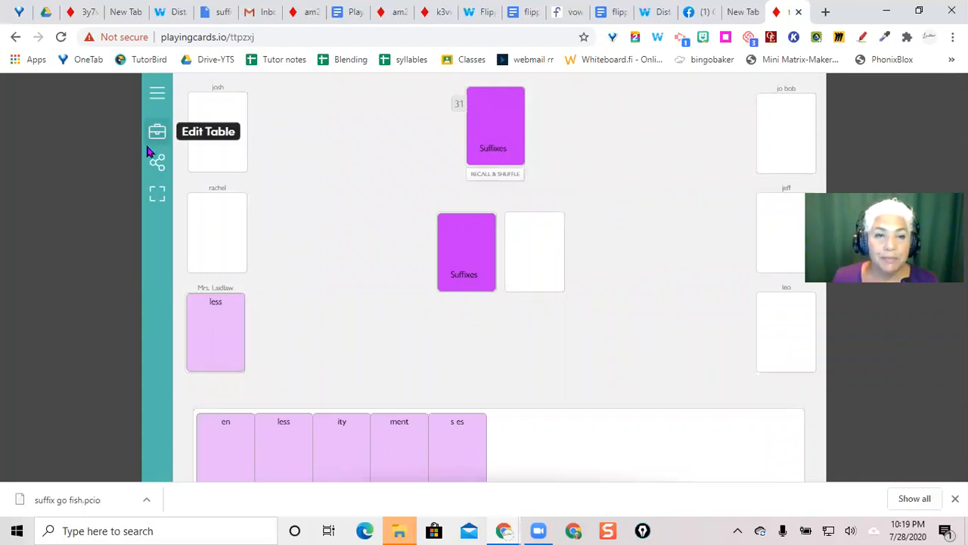
mouse_move(157, 160)
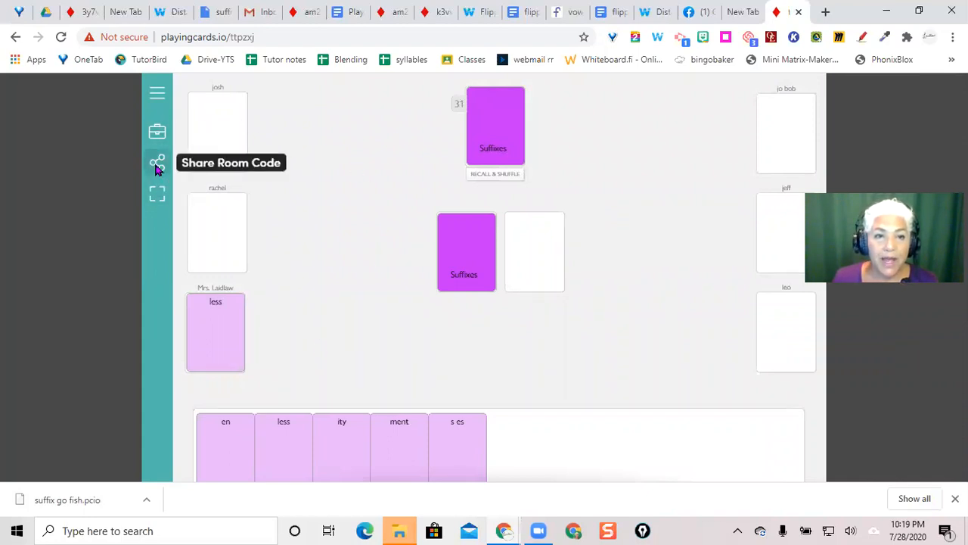
mouse_move(513, 97)
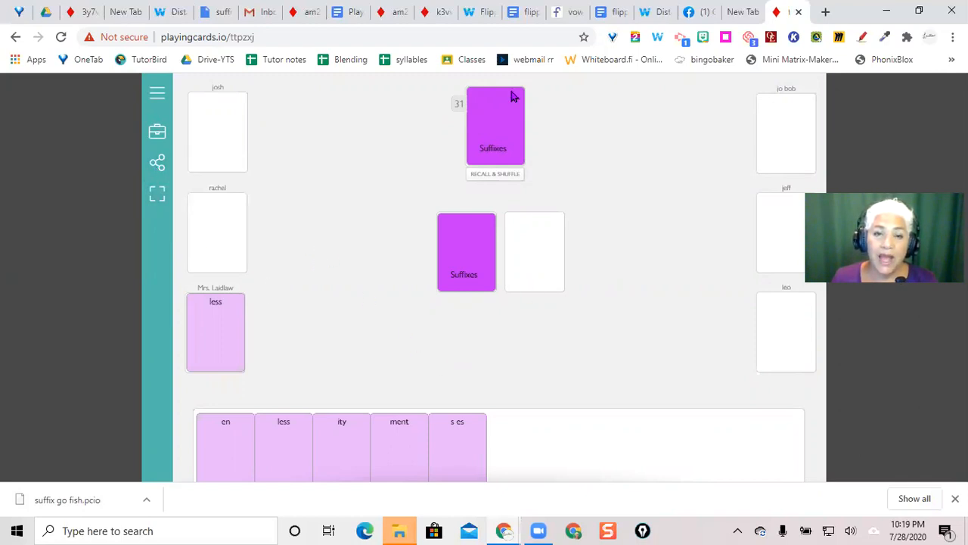
mouse_move(499, 184)
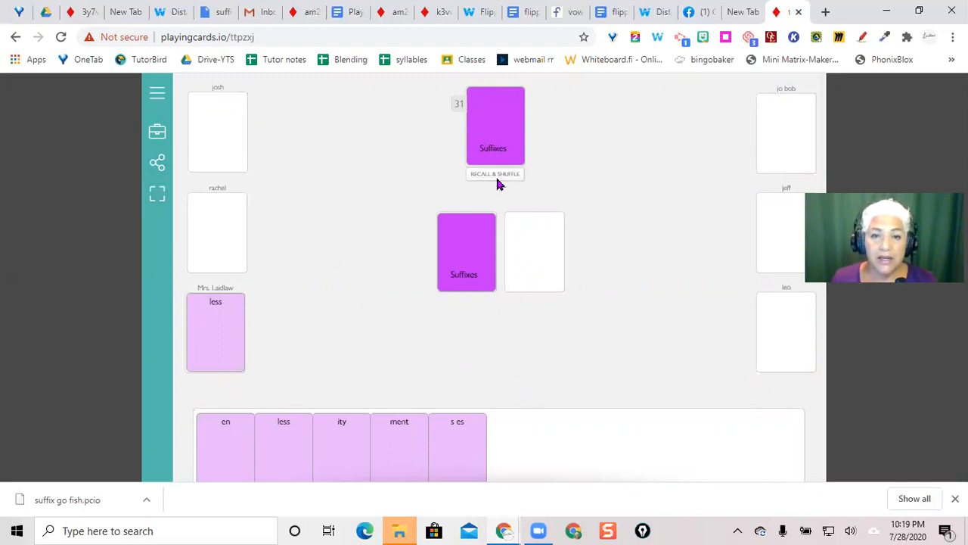
- Recall and shuffle all 38 cards including players' hands, then select the room URL to copy
left_click(494, 172)
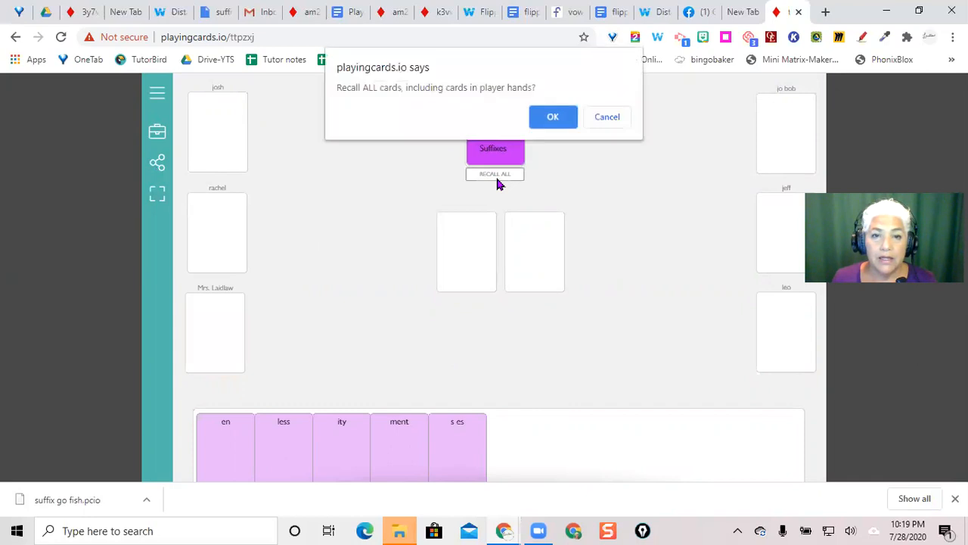
left_click(552, 116)
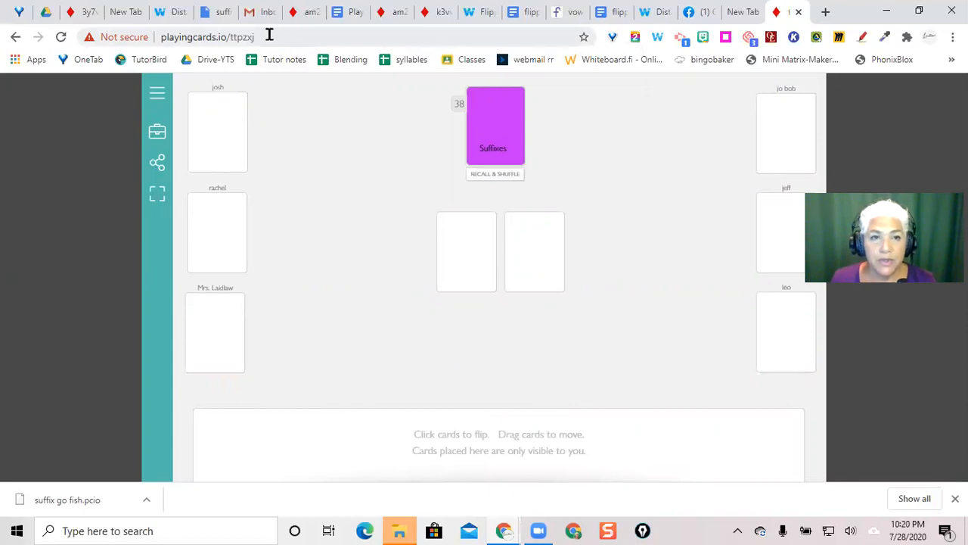
left_click(204, 36)
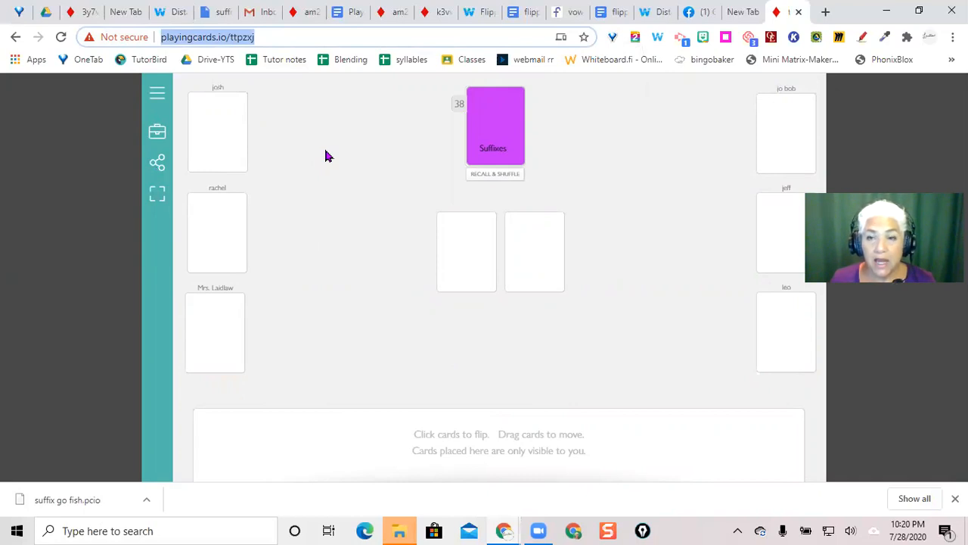
mouse_move(401, 146)
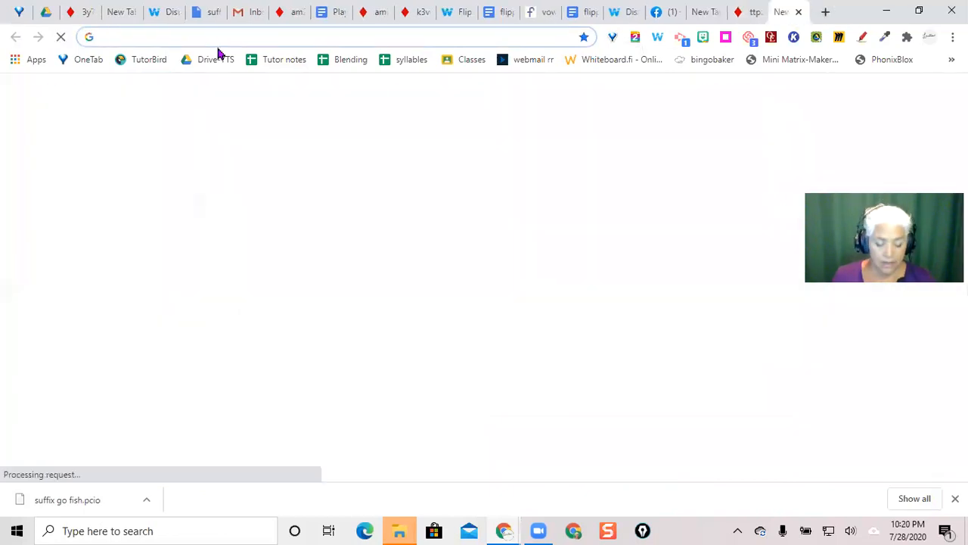
- Create a blank Google Doc via doc.new and title it 'playing cards links'
type("doc.new")
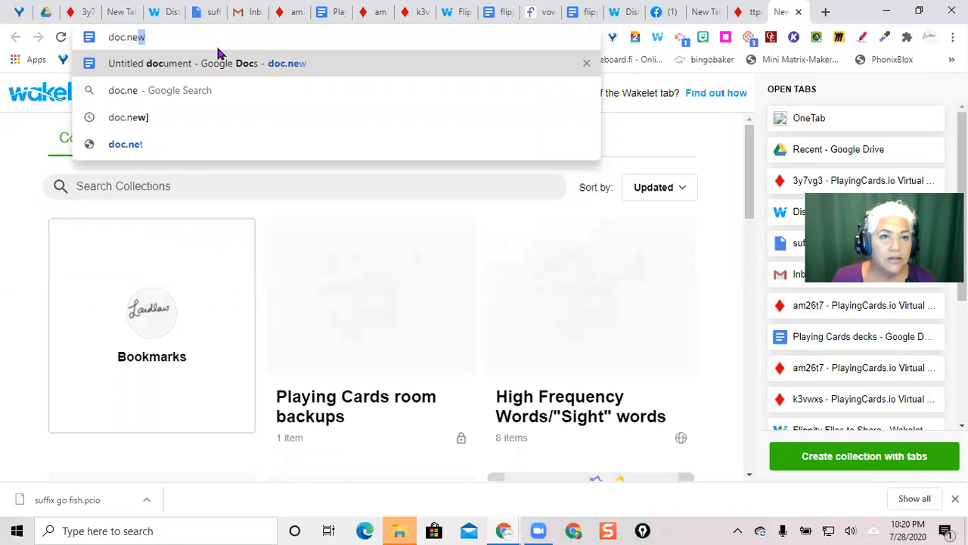
left_click(205, 64)
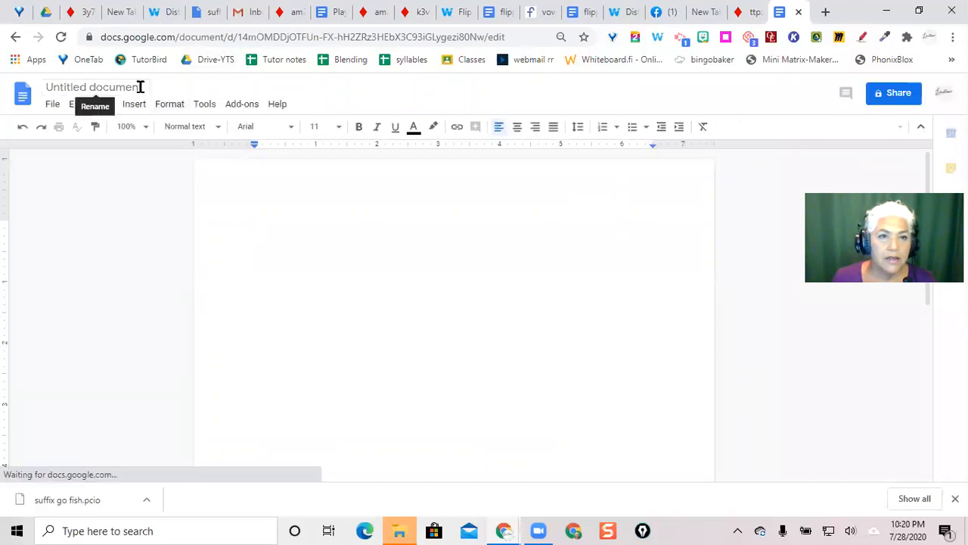
left_click(94, 86)
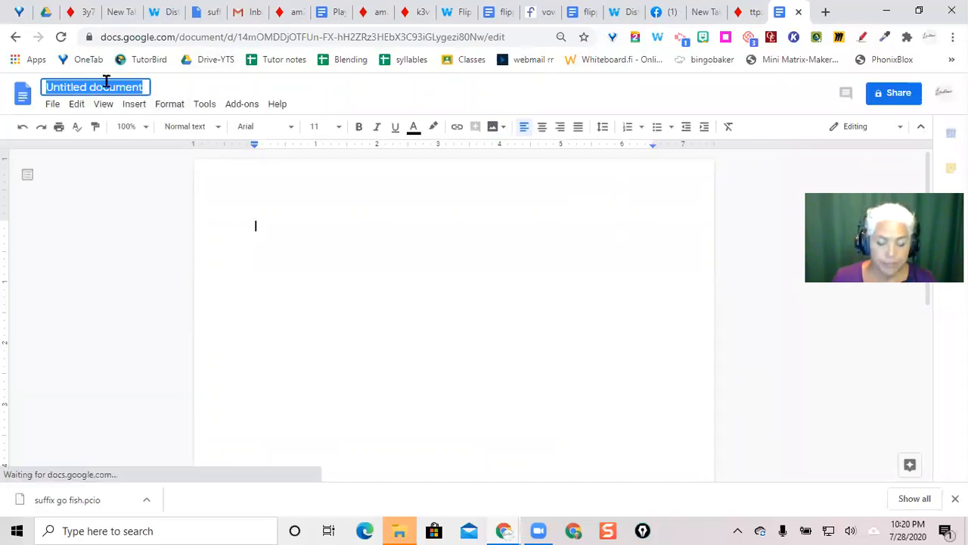
type("playing cards links")
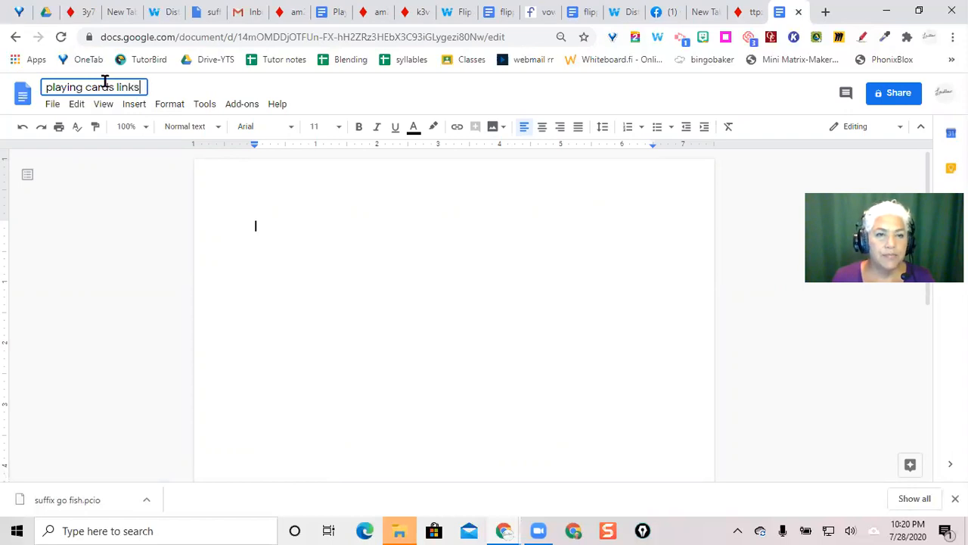
left_click(254, 227)
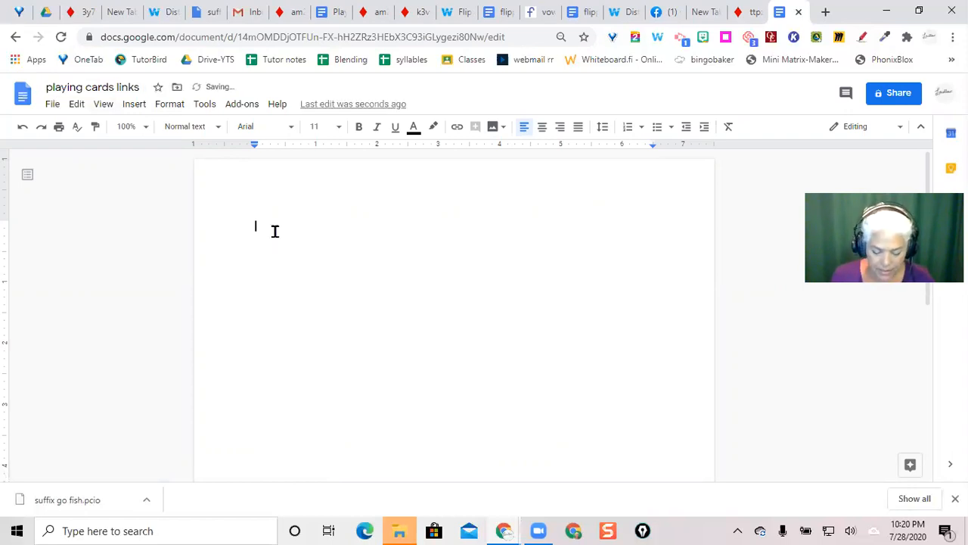
- Write the line 'suffix go fish' and link it to the suffix go fish.pcio Drive file
type("suffix go")
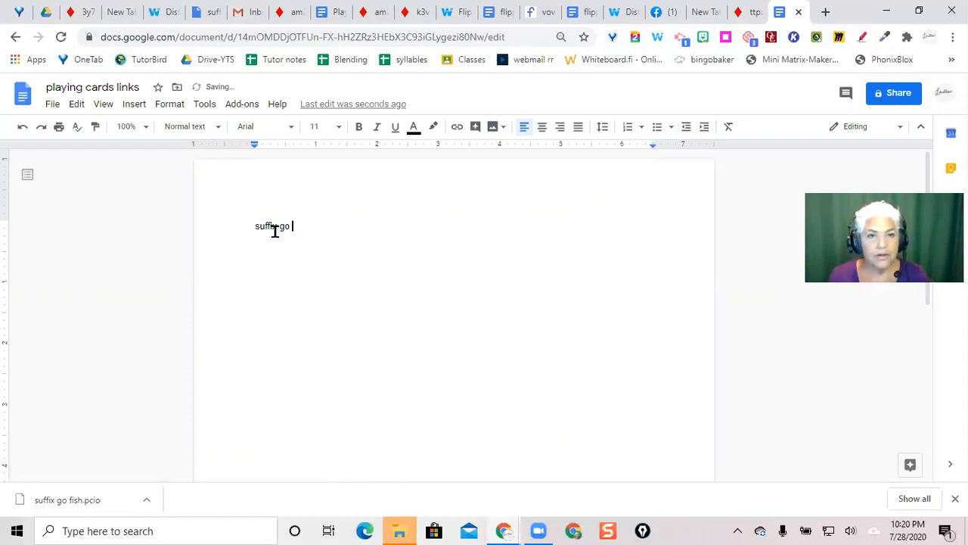
type("fish")
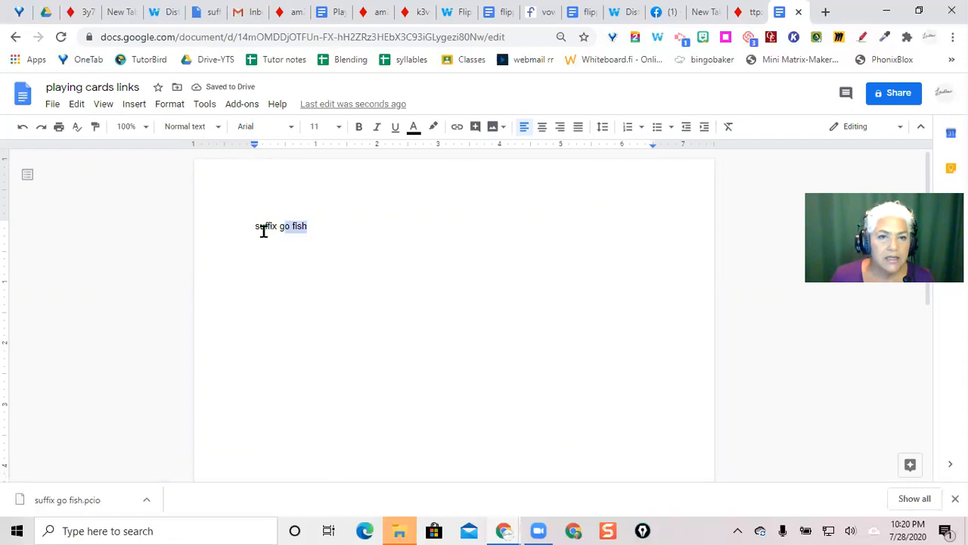
triple_click(282, 225)
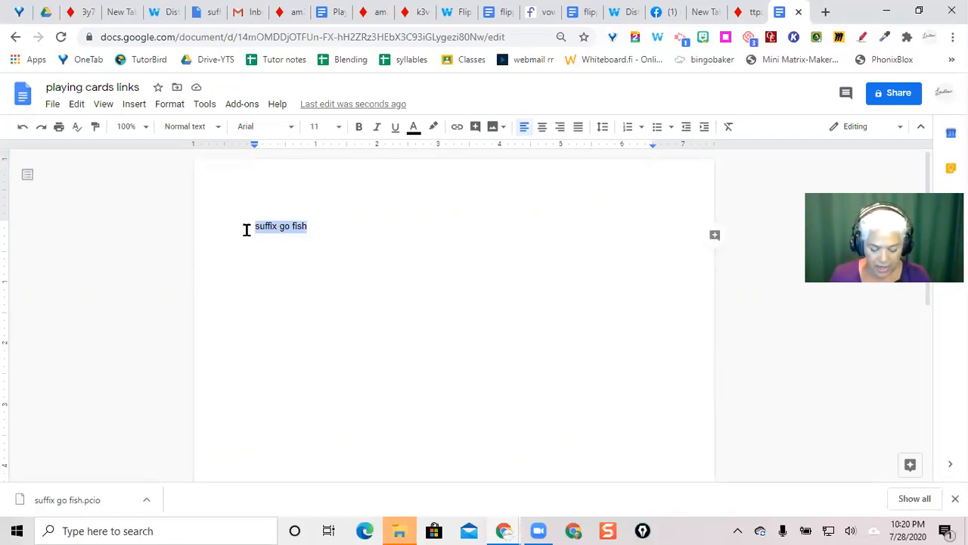
left_click(457, 127)
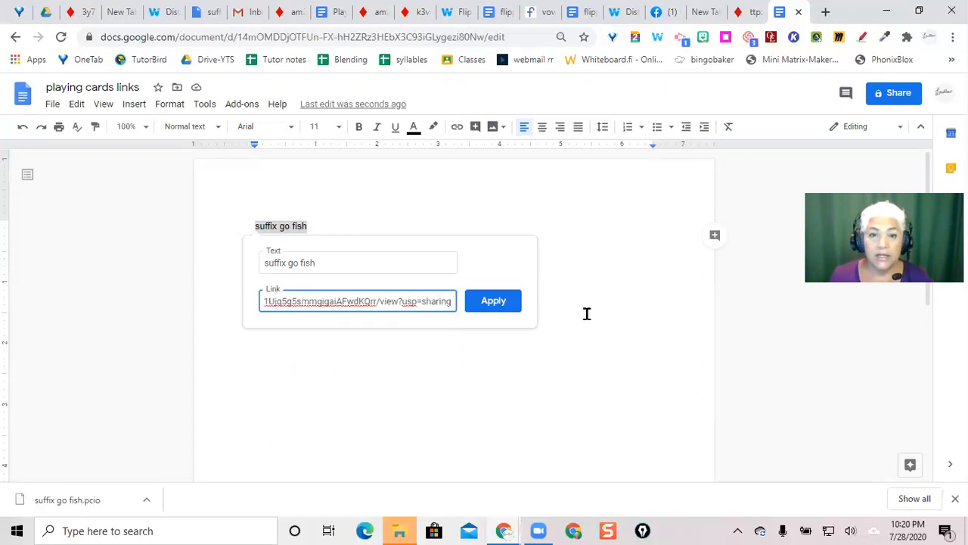
left_click(493, 299)
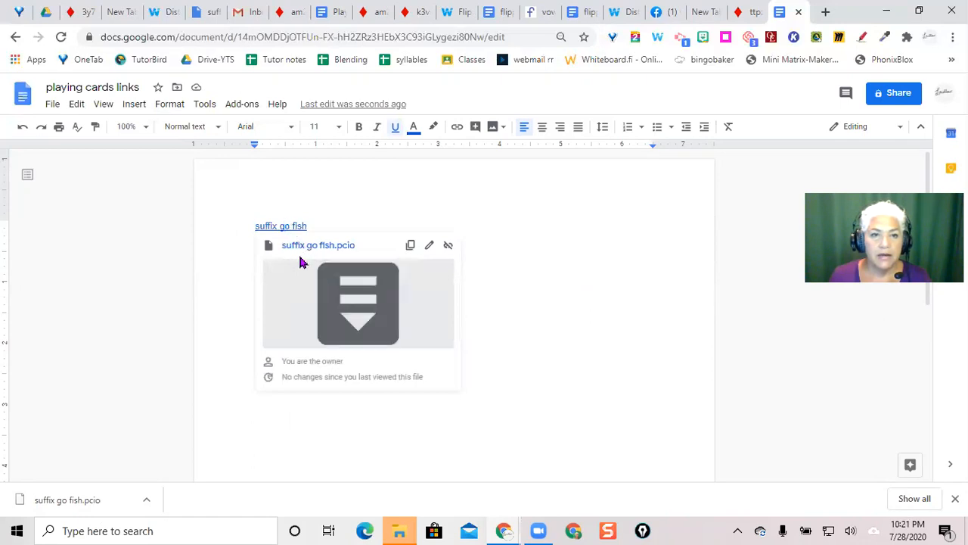
mouse_move(457, 259)
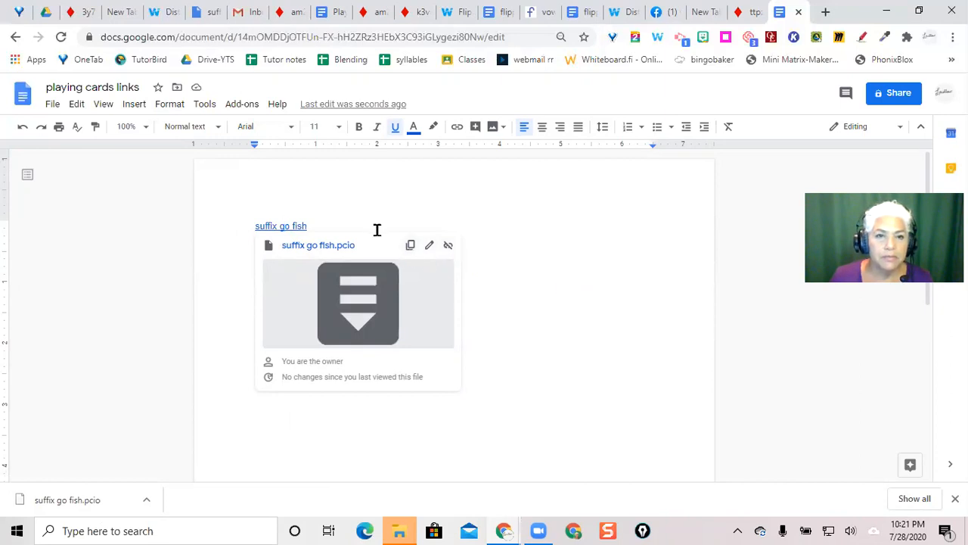
mouse_move(369, 254)
type("suffix")
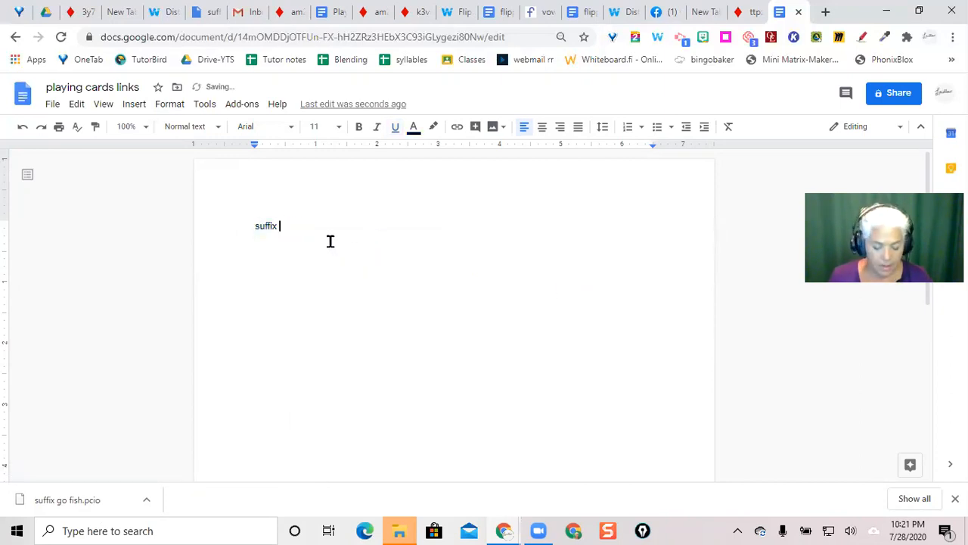
- Retype 'suffix go fish' as plain text and fetch the room address from the PlayingCards tab
type("go p")
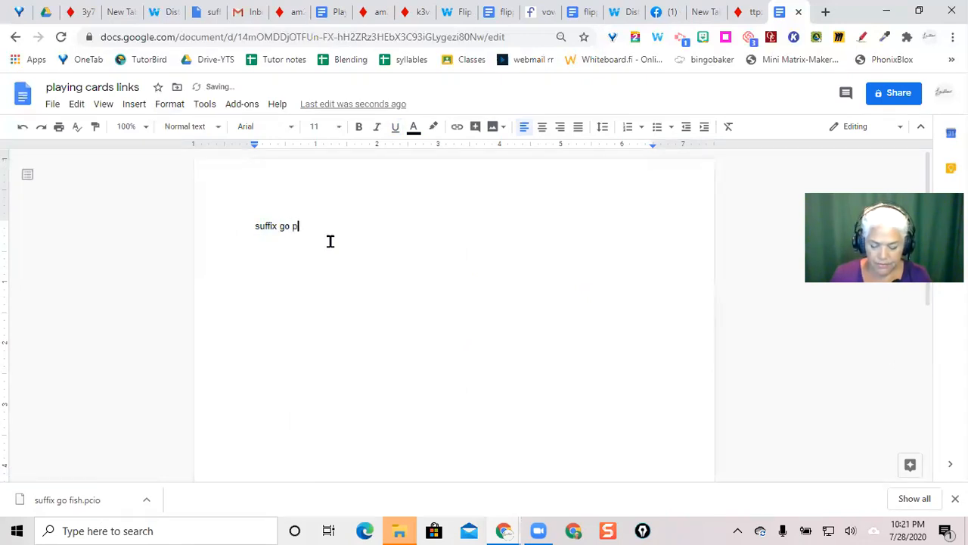
type("ish")
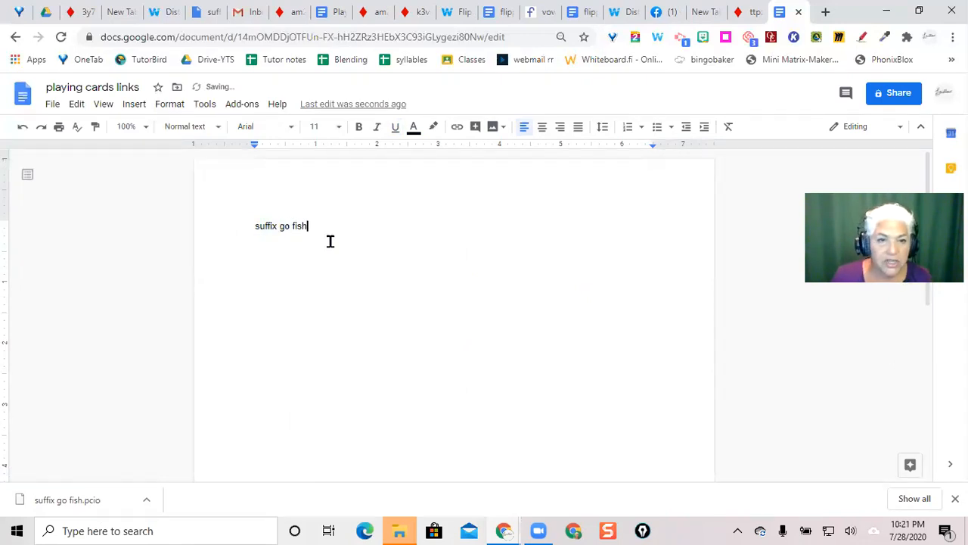
double_click(284, 226)
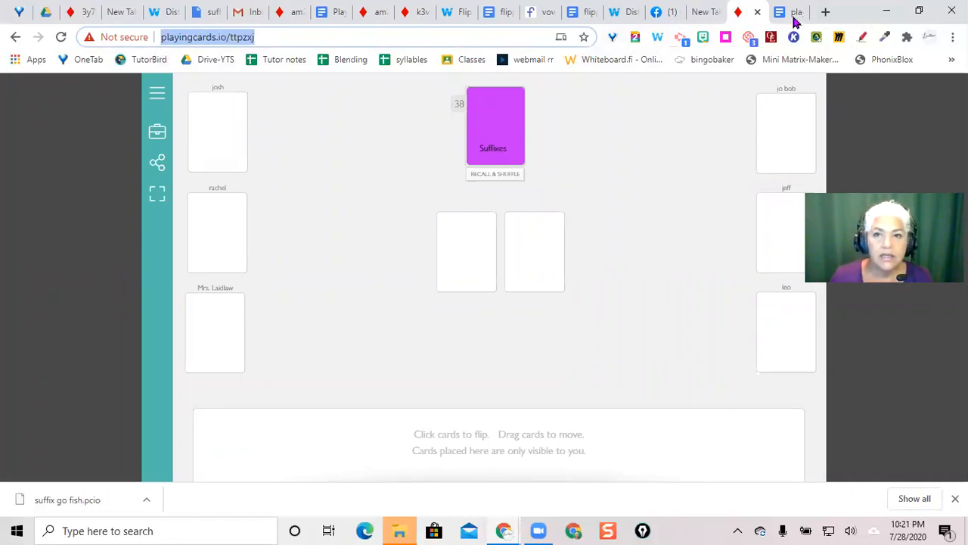
left_click(796, 12)
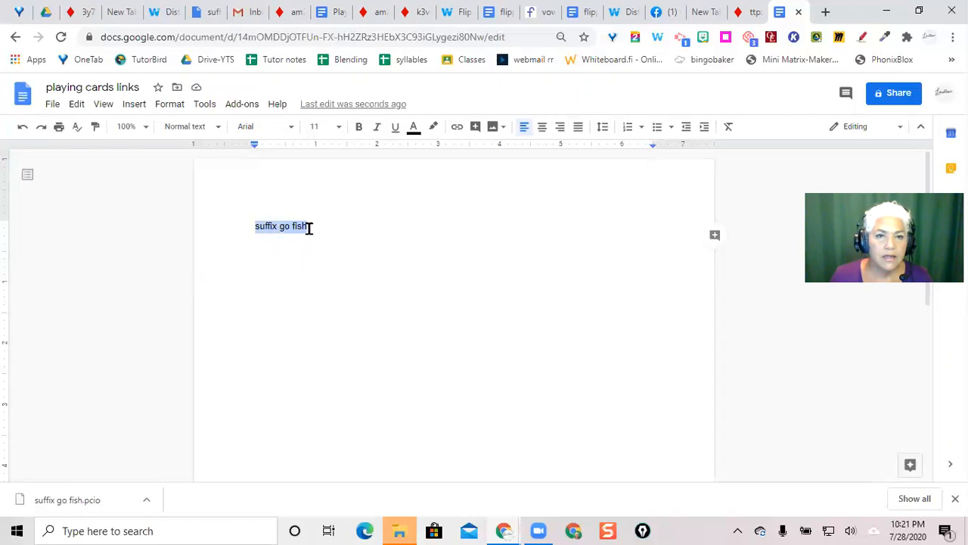
- Link the line to the room address playingcards.io/ttpzxj and follow it
right_click(285, 226)
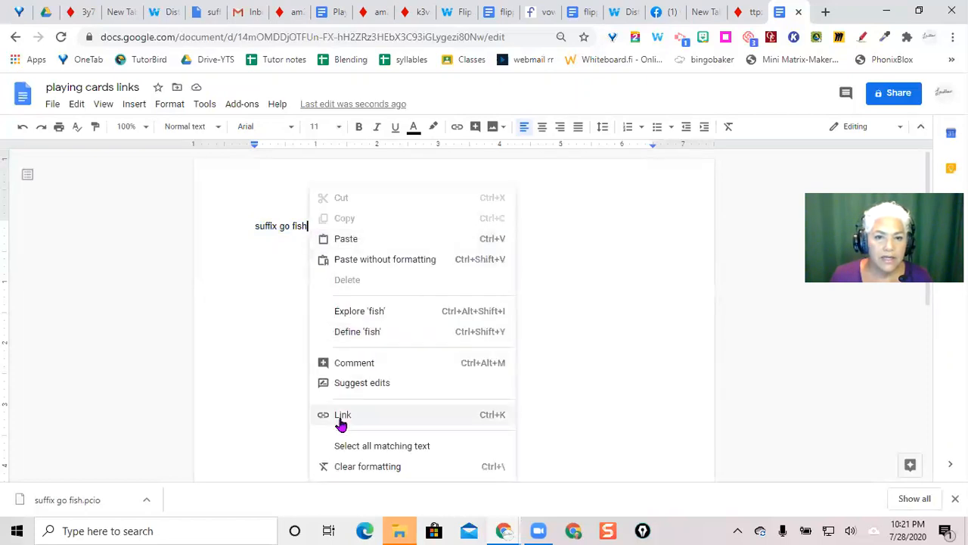
left_click(342, 415)
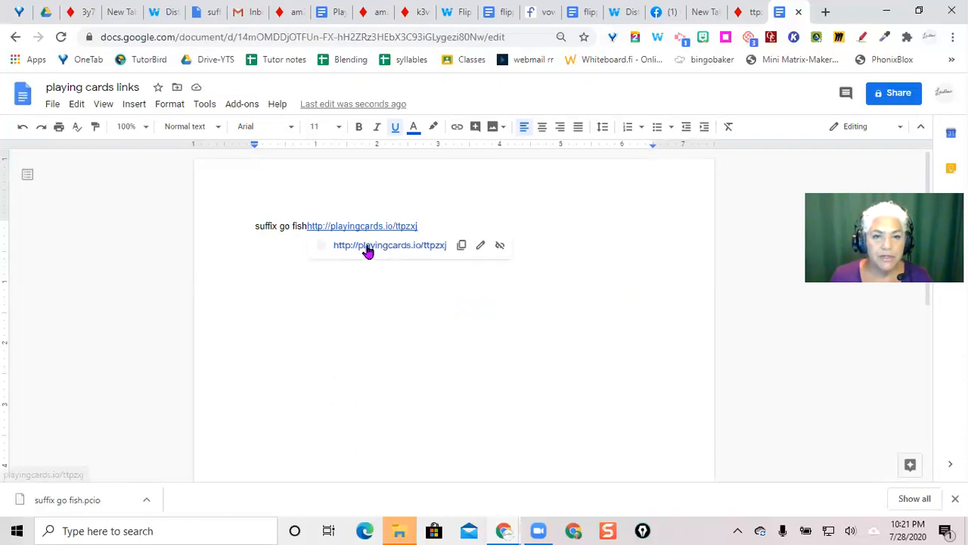
left_click(388, 245)
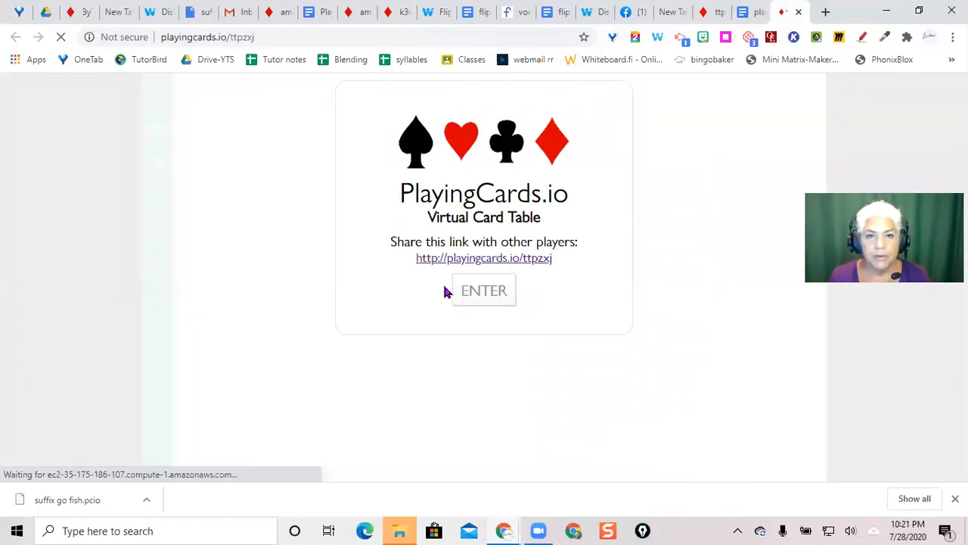
- Enter the suffix Go Fish table showing the purple Suffixes deck
left_click(484, 291)
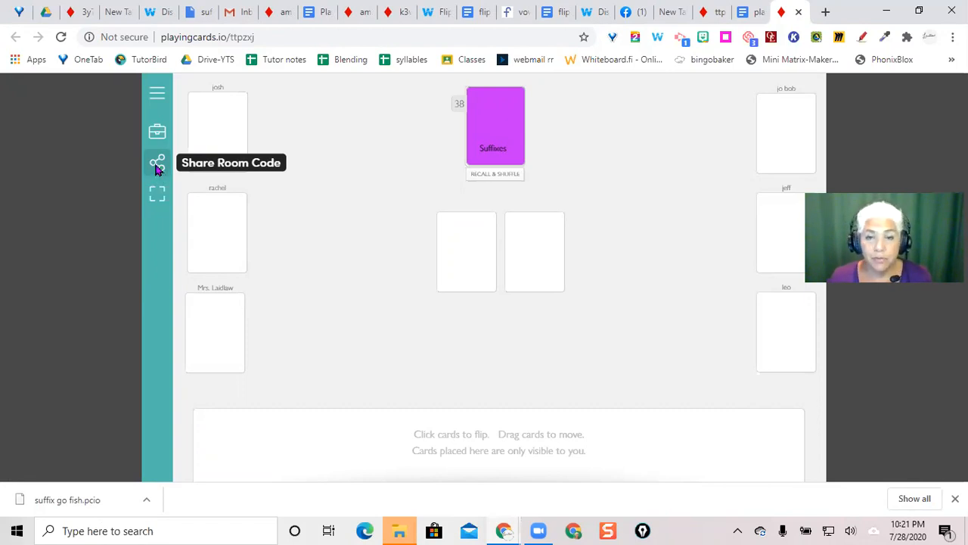
mouse_move(158, 132)
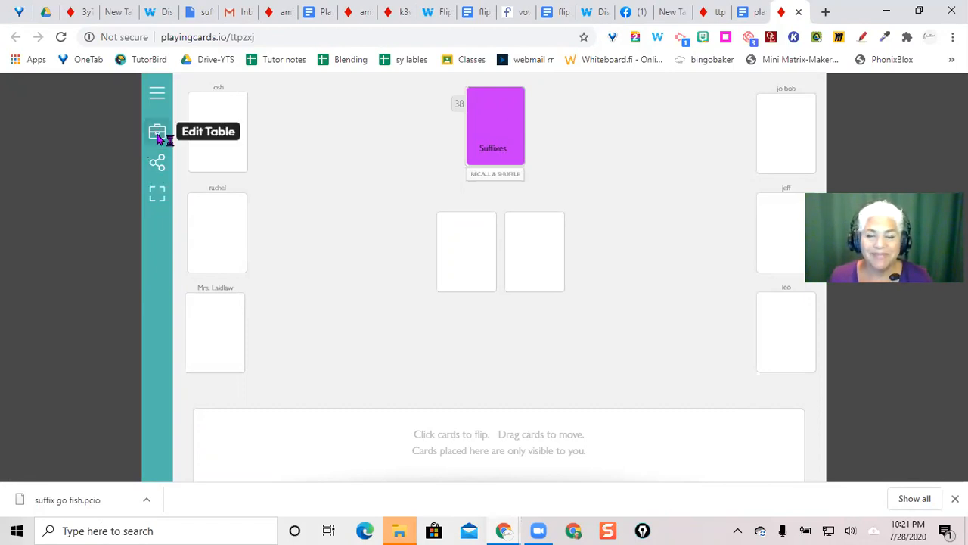
mouse_move(774, 248)
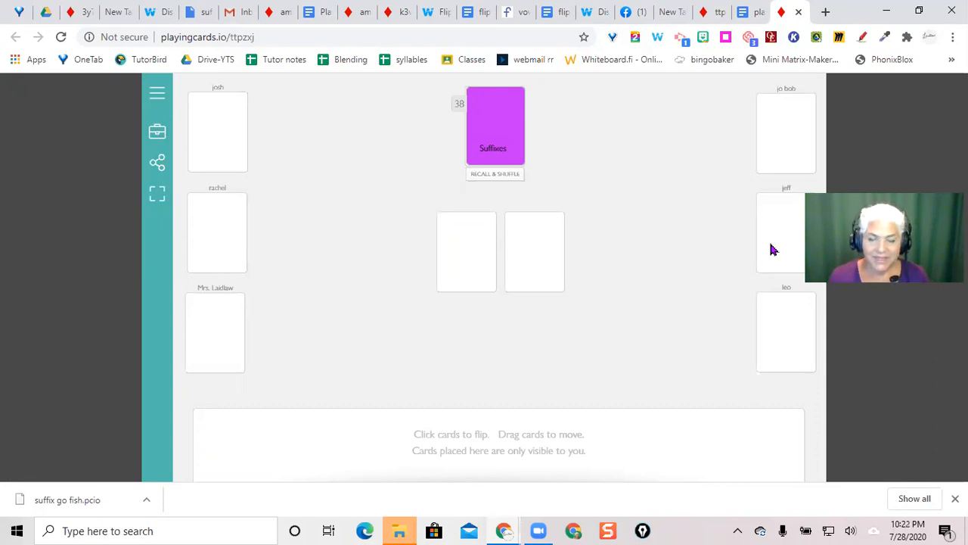